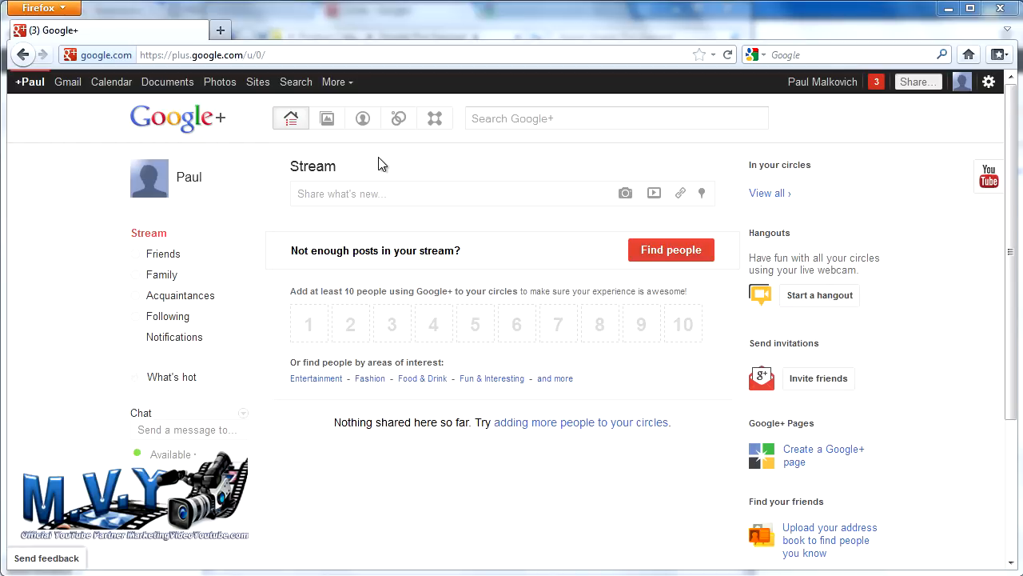
pyautogui.moveTo(374, 144)
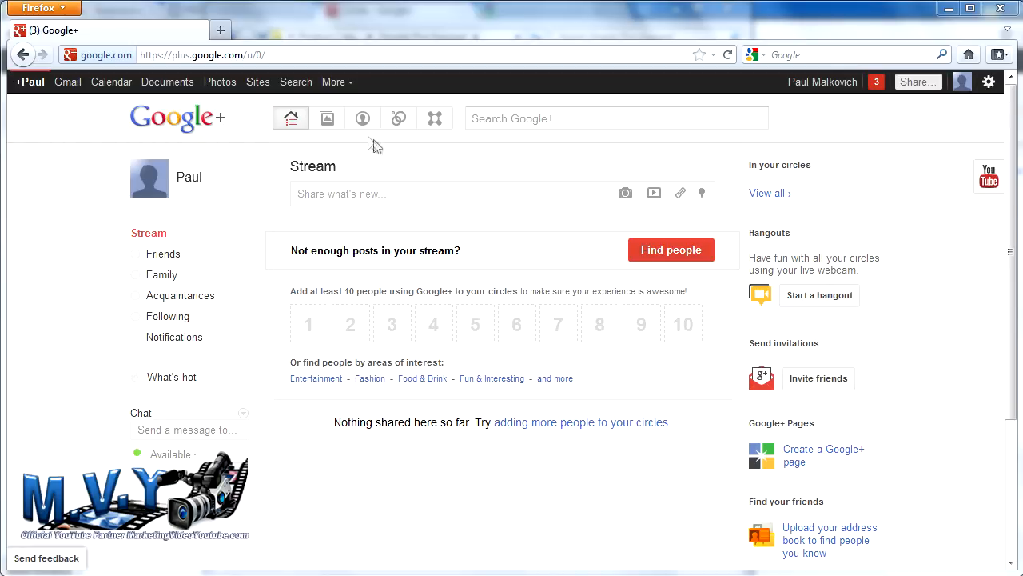
pyautogui.moveTo(361, 118)
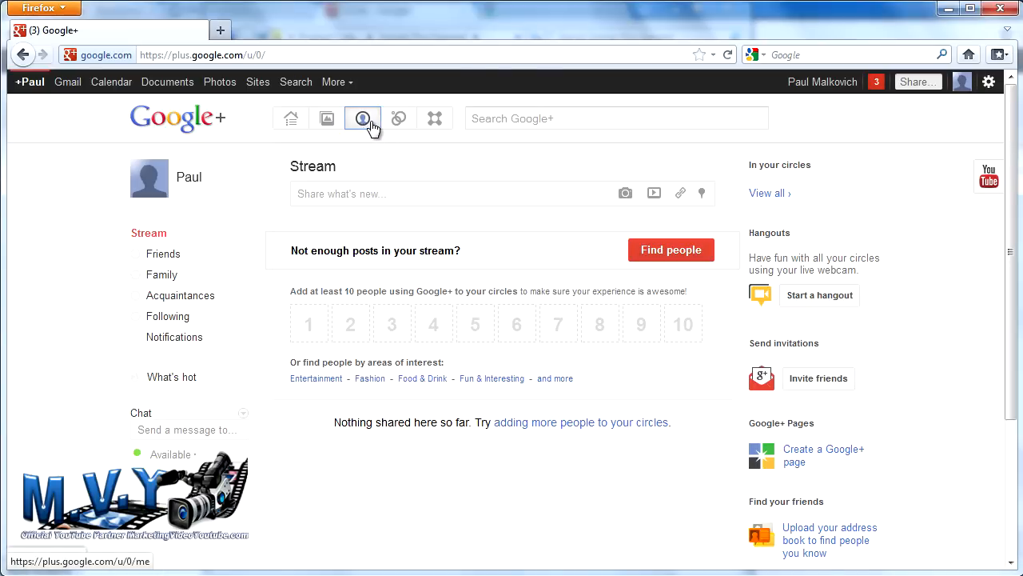
# Step: Go from the stream to my own profile and show its About section
pyautogui.click(361, 118)
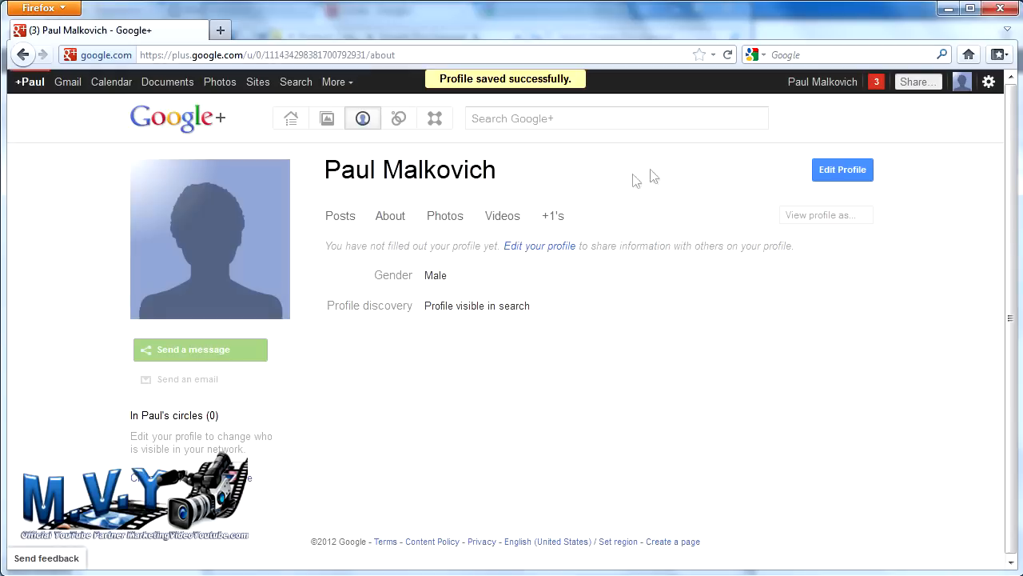
pyautogui.moveTo(614, 187)
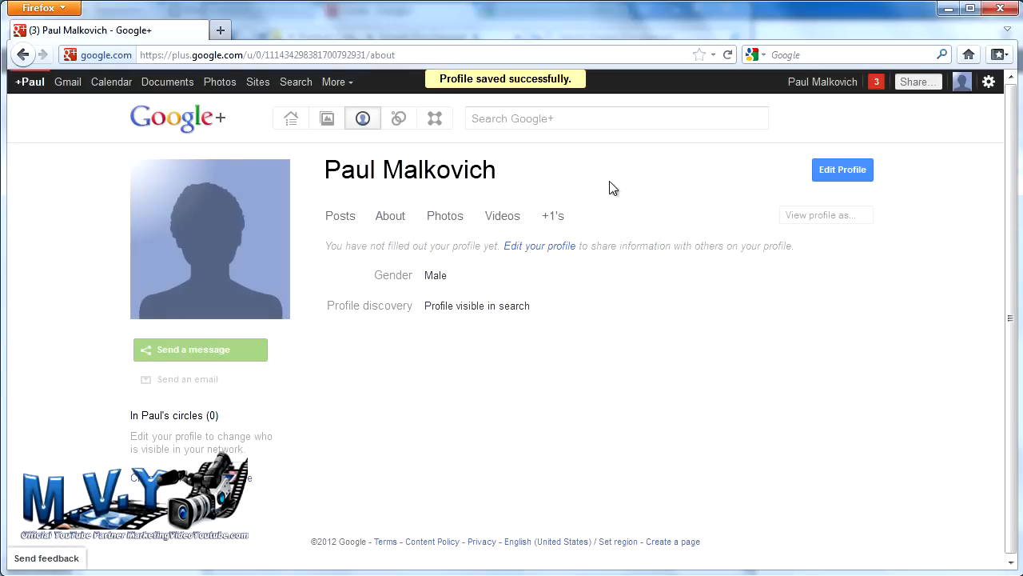
pyautogui.click(390, 215)
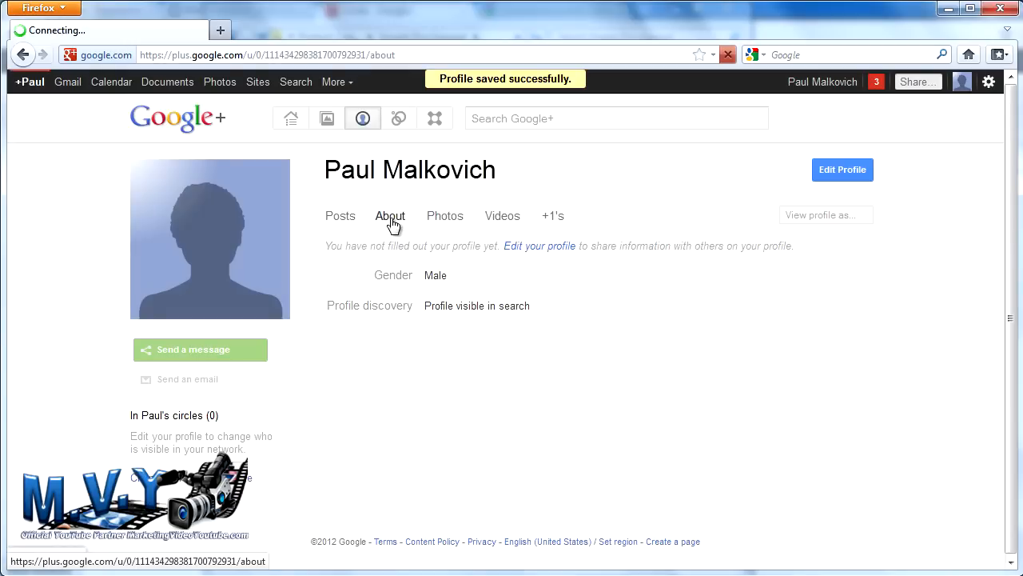
pyautogui.click(391, 214)
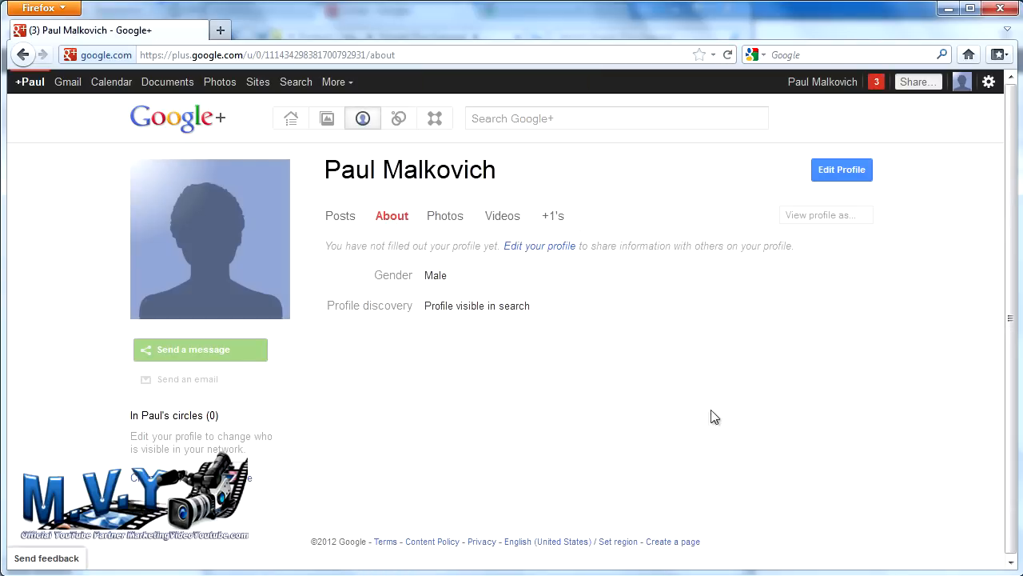
pyautogui.moveTo(738, 364)
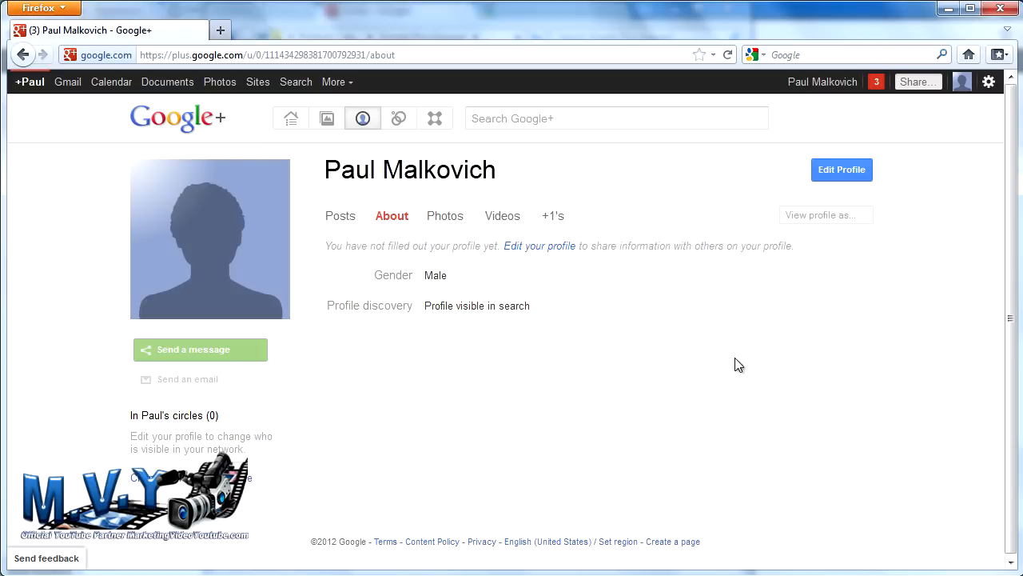
# Step: Enter Edit Profile mode and review the empty introduction, occupation, employment, education and places fields
pyautogui.click(841, 169)
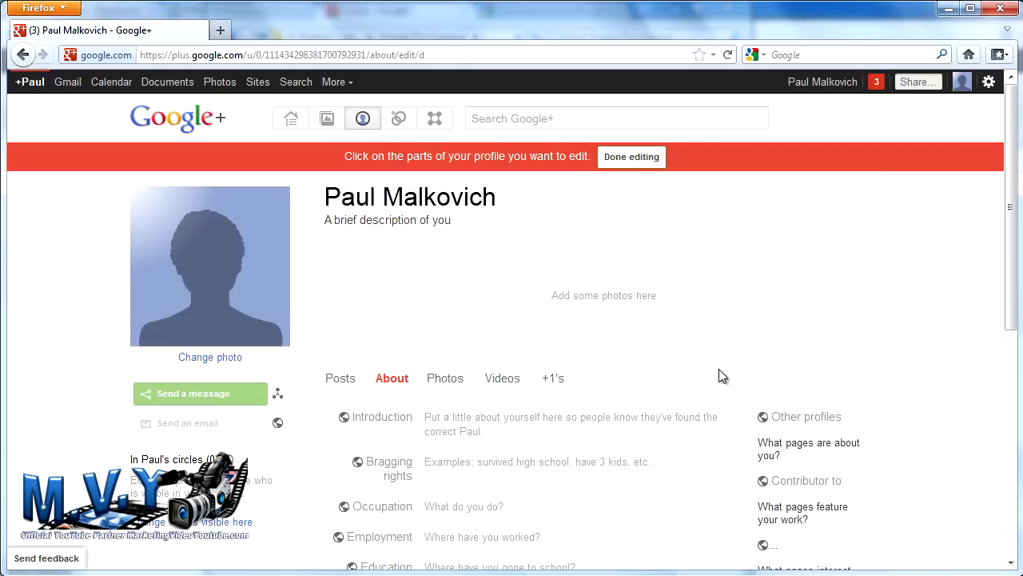
pyautogui.scroll(-3)
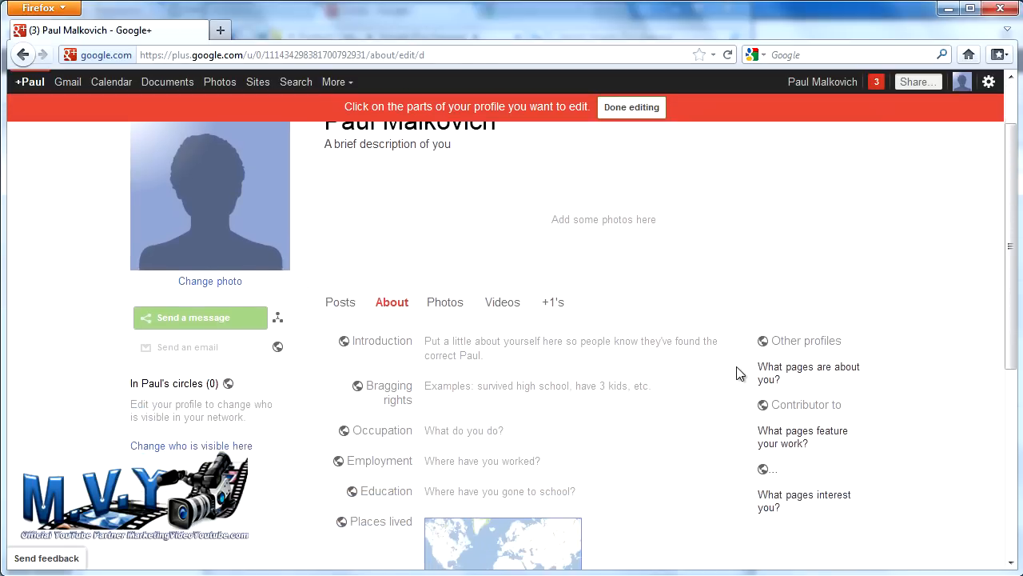
pyautogui.scroll(-3)
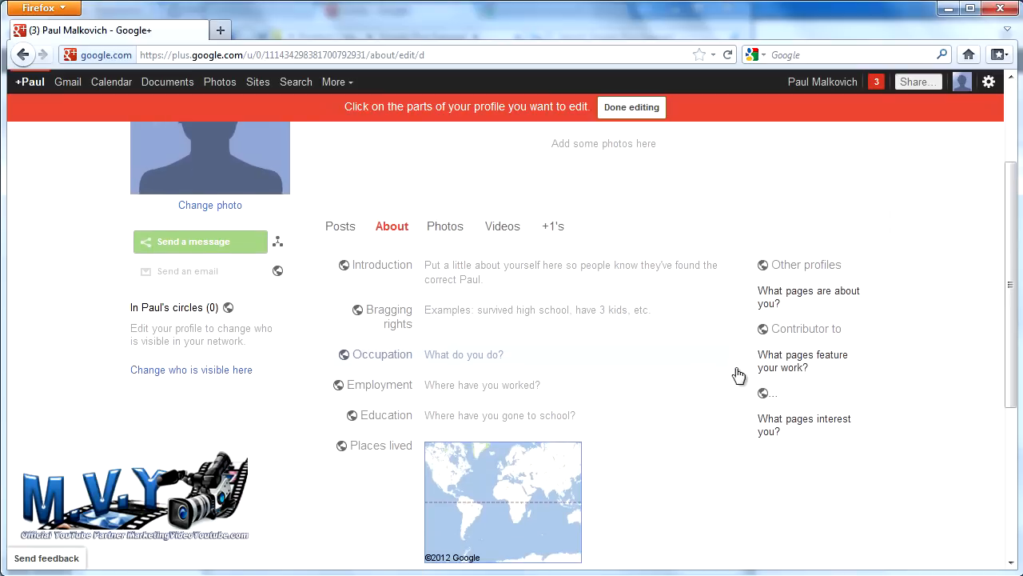
pyautogui.moveTo(616, 334)
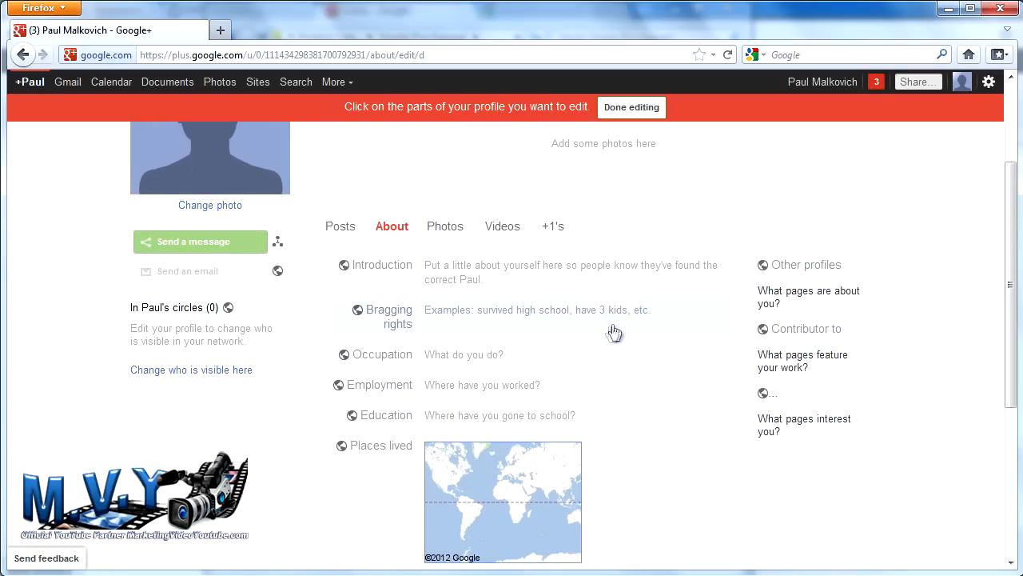
pyautogui.moveTo(567, 281)
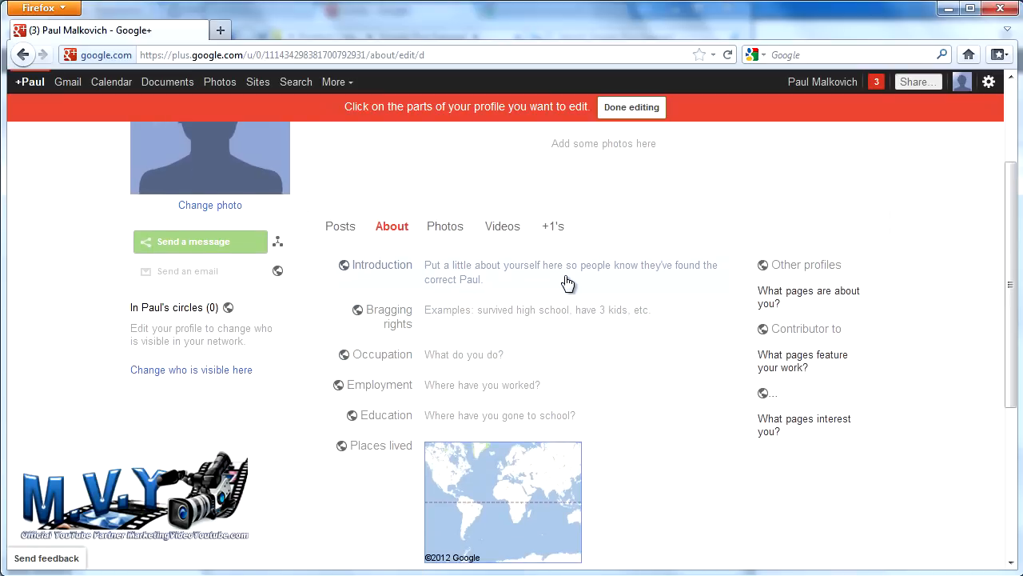
pyautogui.click(567, 272)
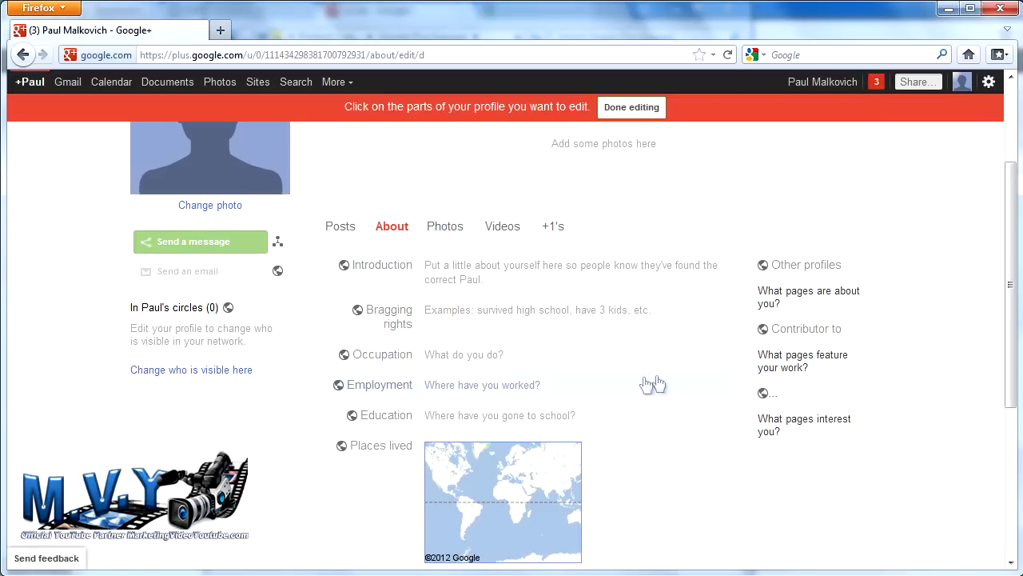
pyautogui.moveTo(747, 347)
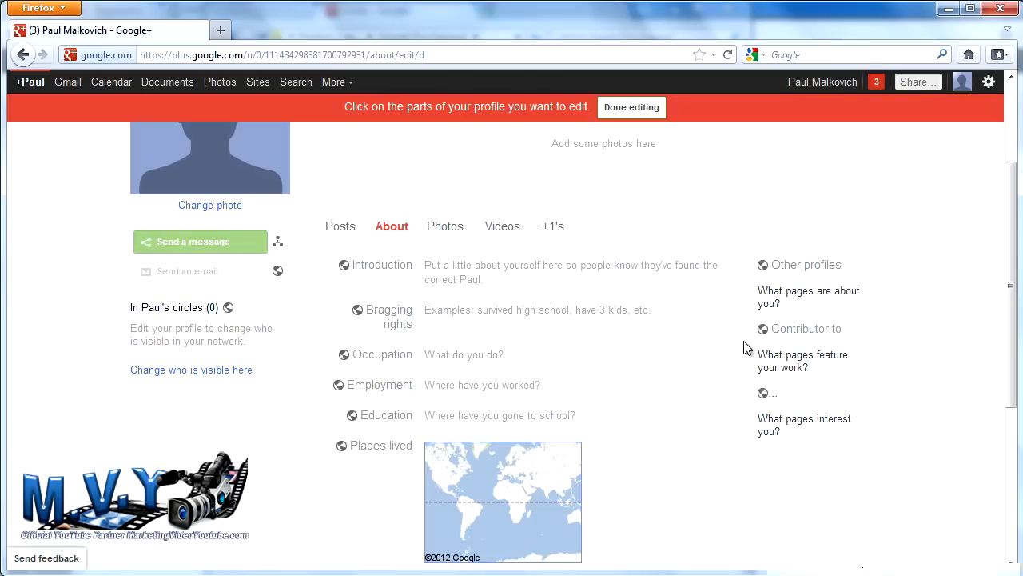
pyautogui.scroll(-3)
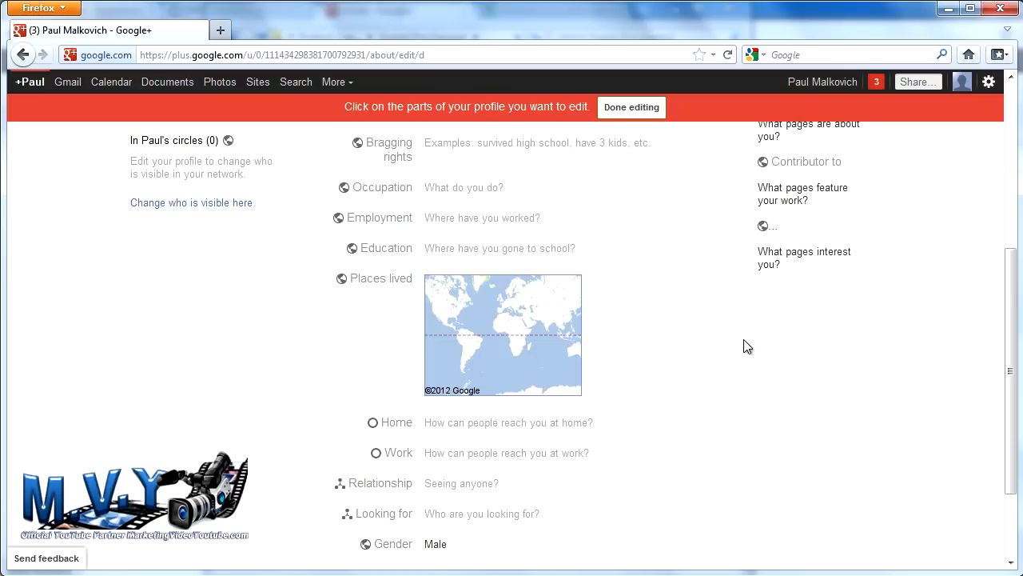
pyautogui.moveTo(739, 285)
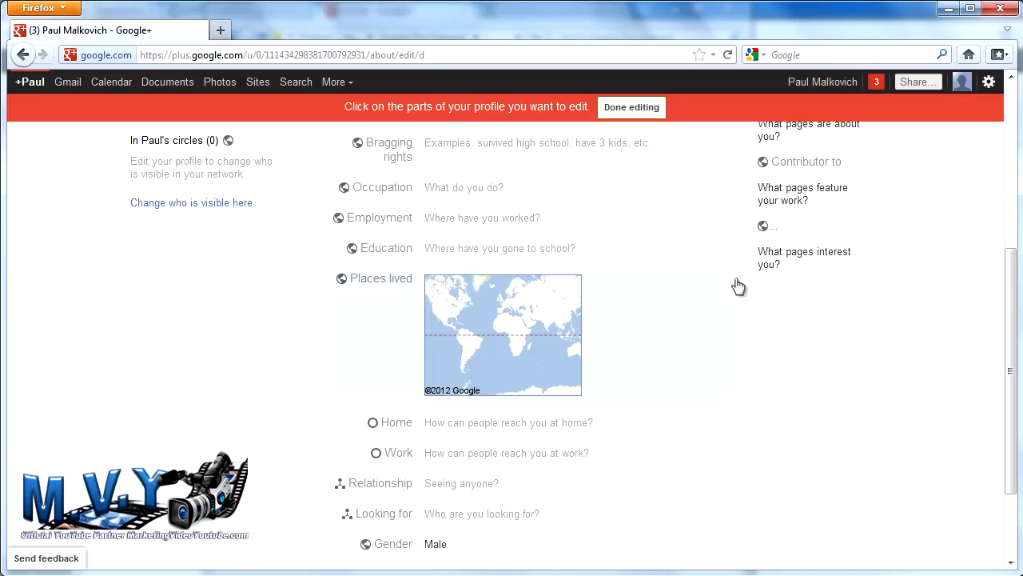
pyautogui.moveTo(745, 296)
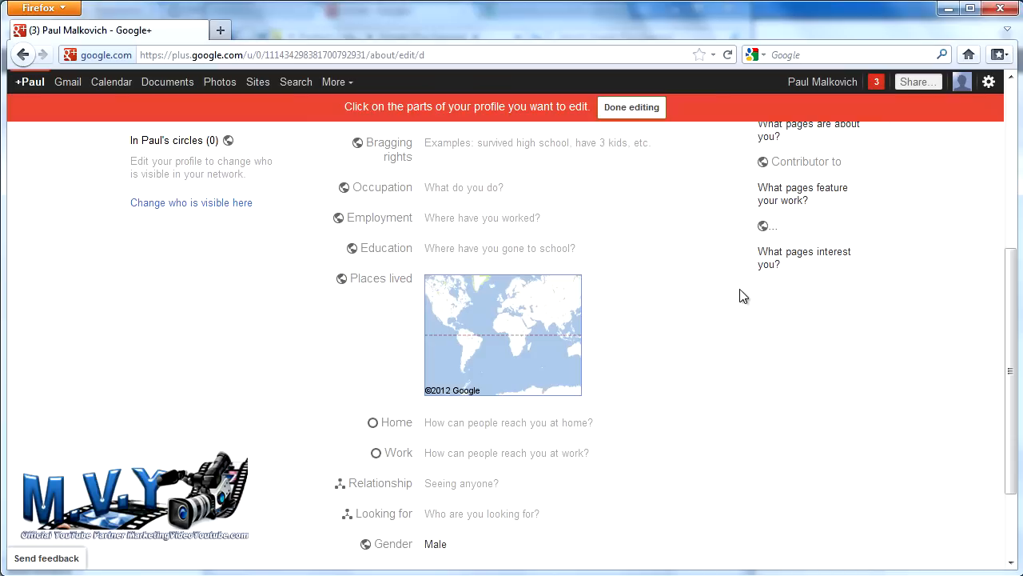
pyautogui.scroll(-3)
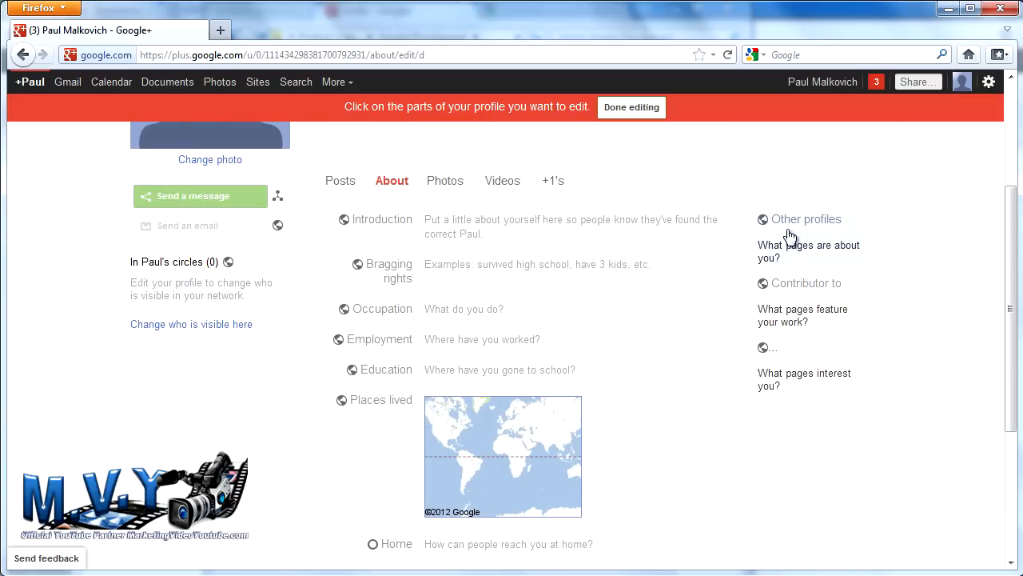
pyautogui.moveTo(803, 354)
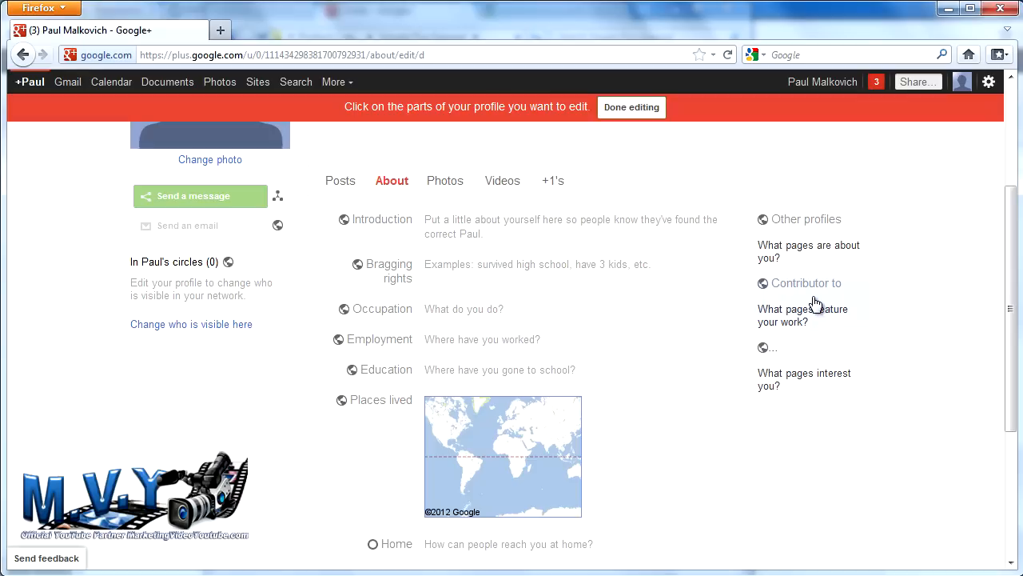
pyautogui.moveTo(851, 270)
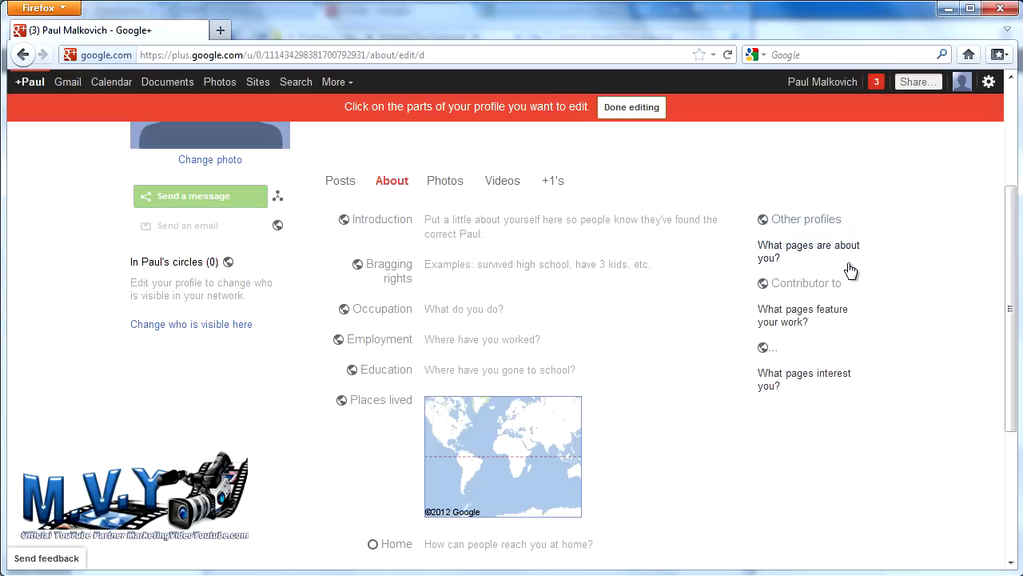
pyautogui.moveTo(832, 388)
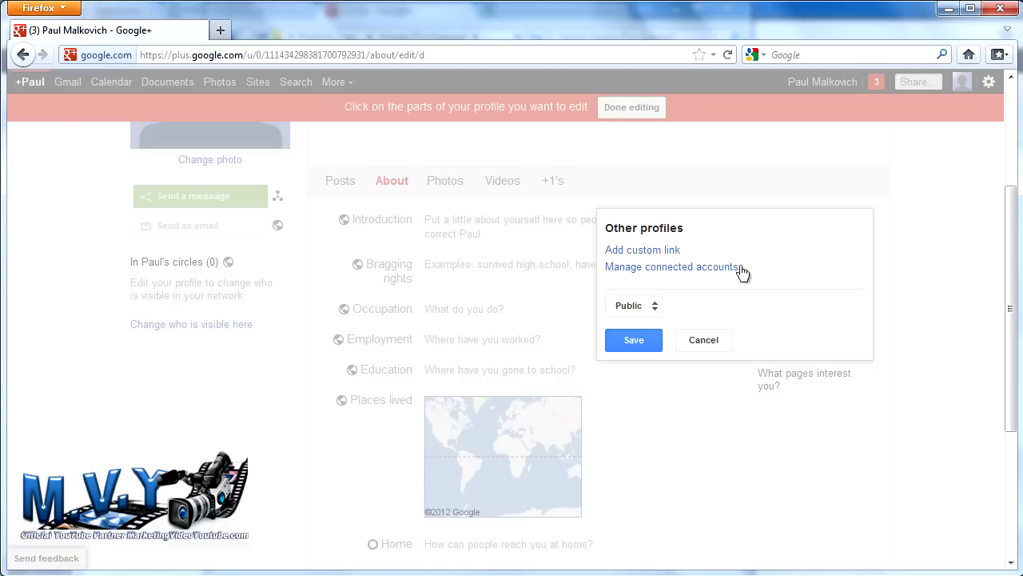
pyautogui.click(642, 249)
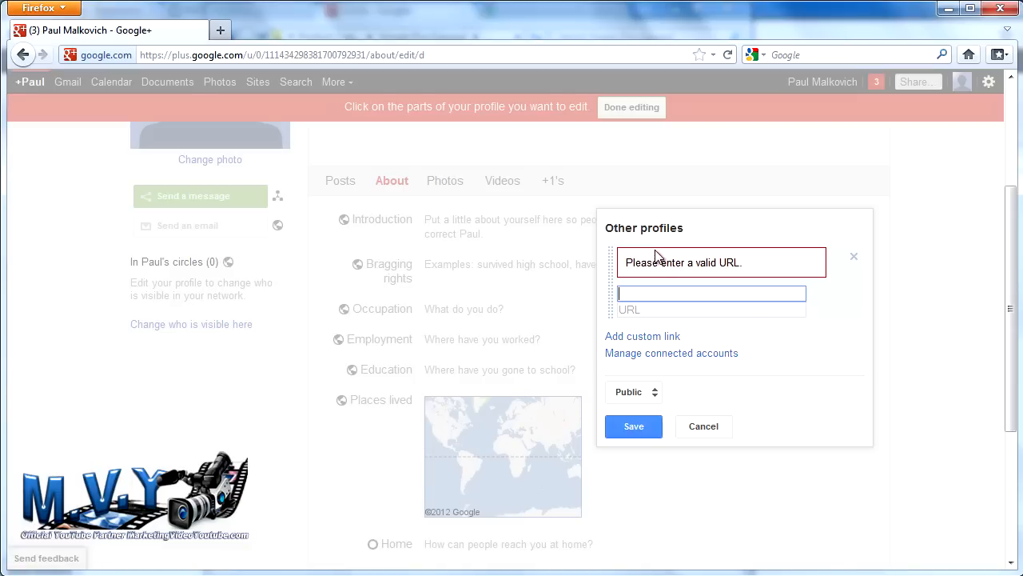
pyautogui.moveTo(706, 271)
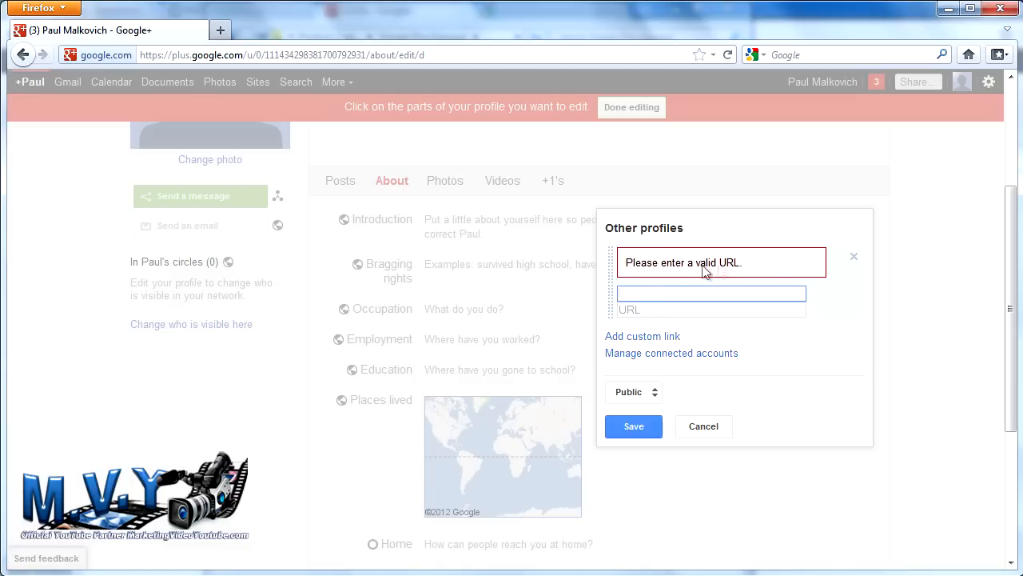
pyautogui.click(853, 256)
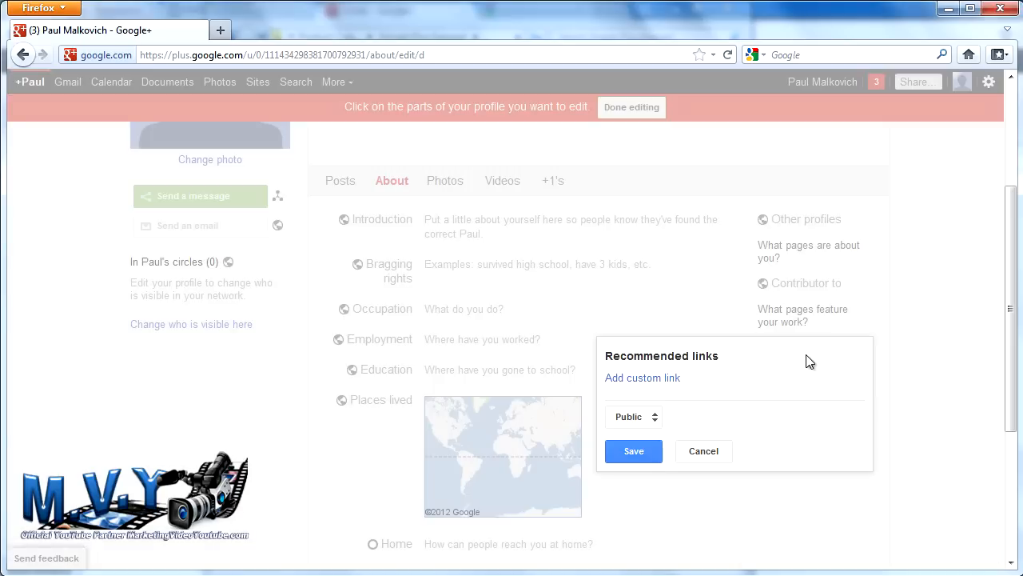
pyautogui.moveTo(688, 415)
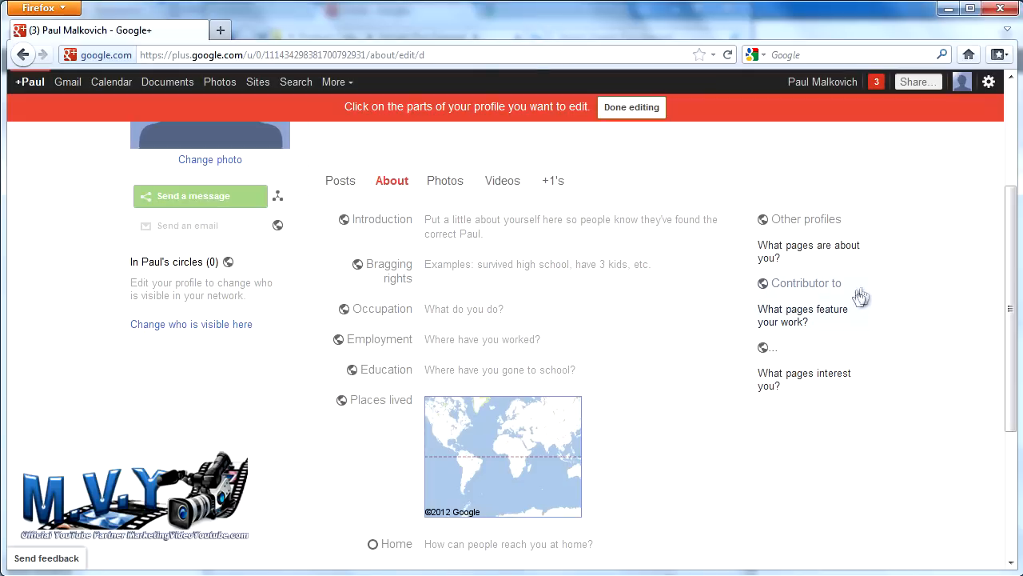
pyautogui.click(805, 219)
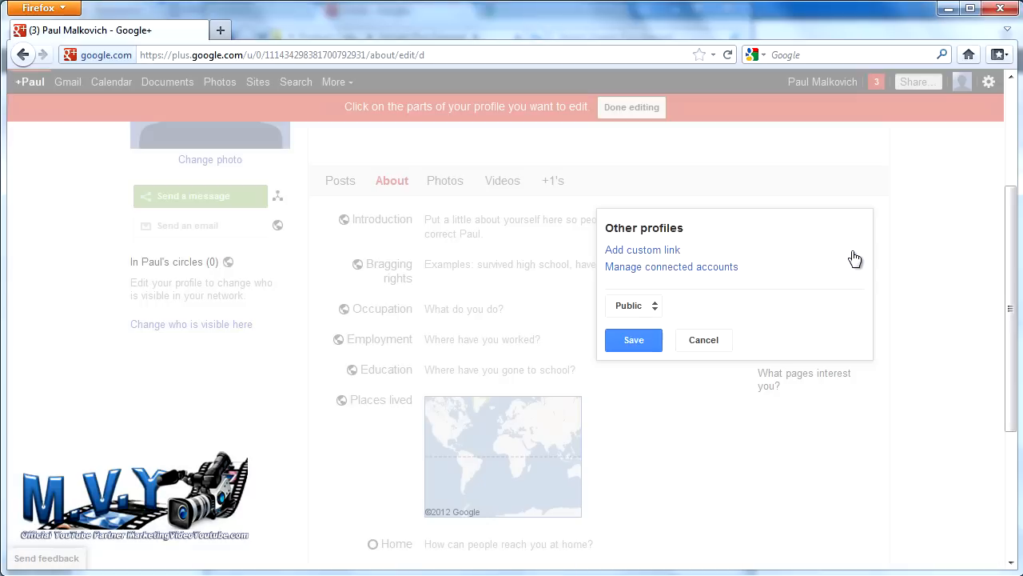
pyautogui.click(672, 266)
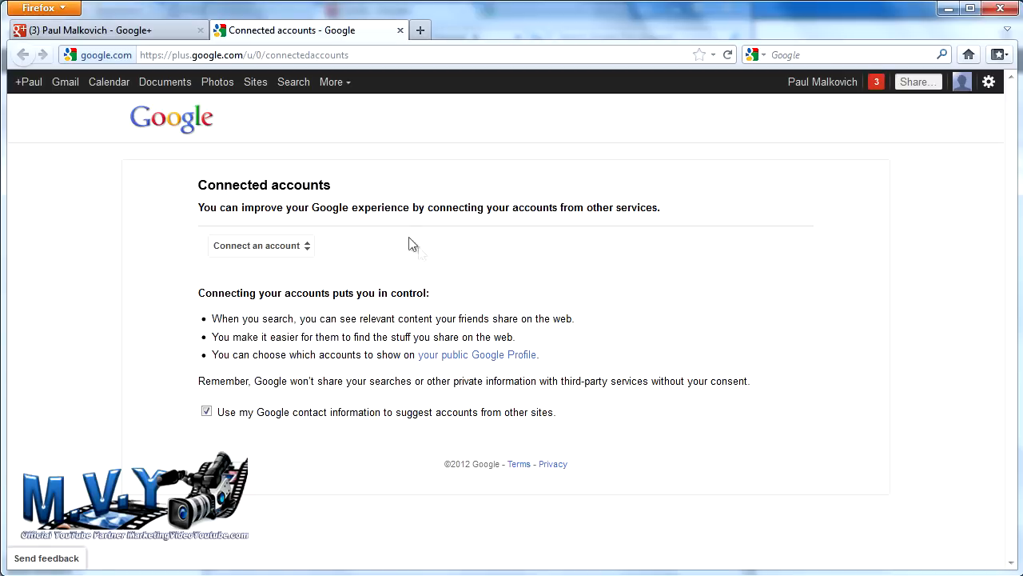
pyautogui.moveTo(395, 29)
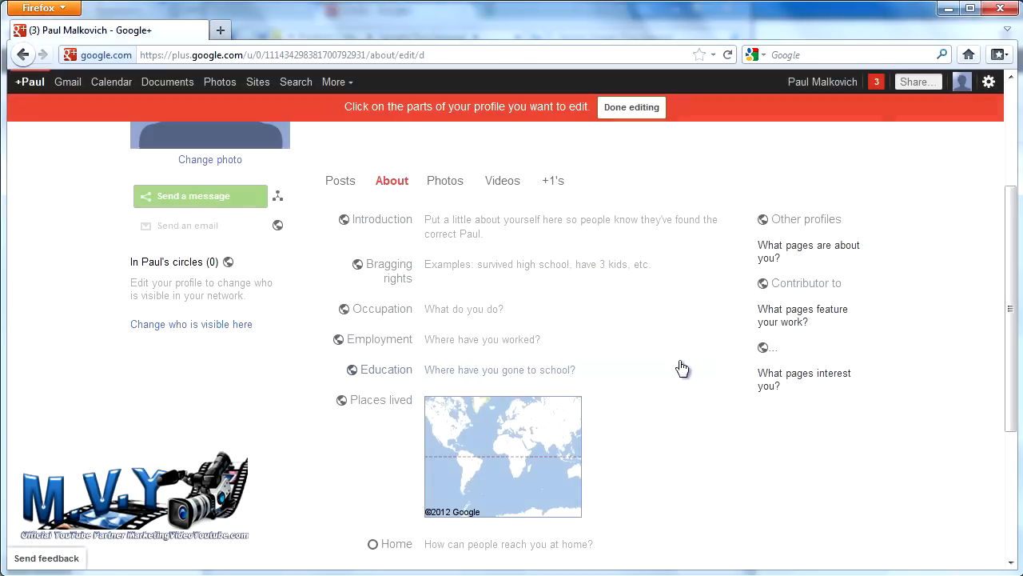
pyautogui.moveTo(972, 243)
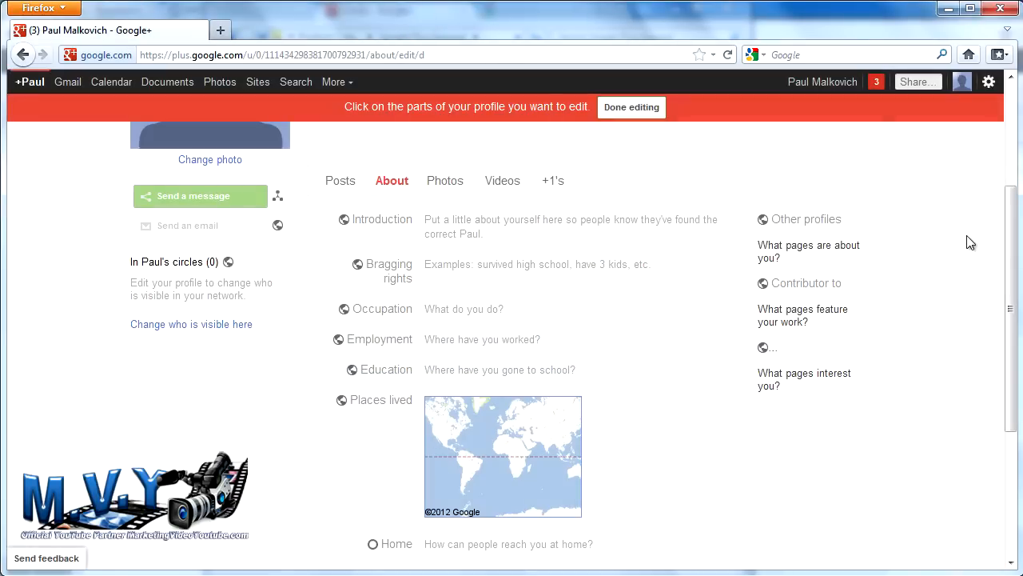
pyautogui.moveTo(972, 228)
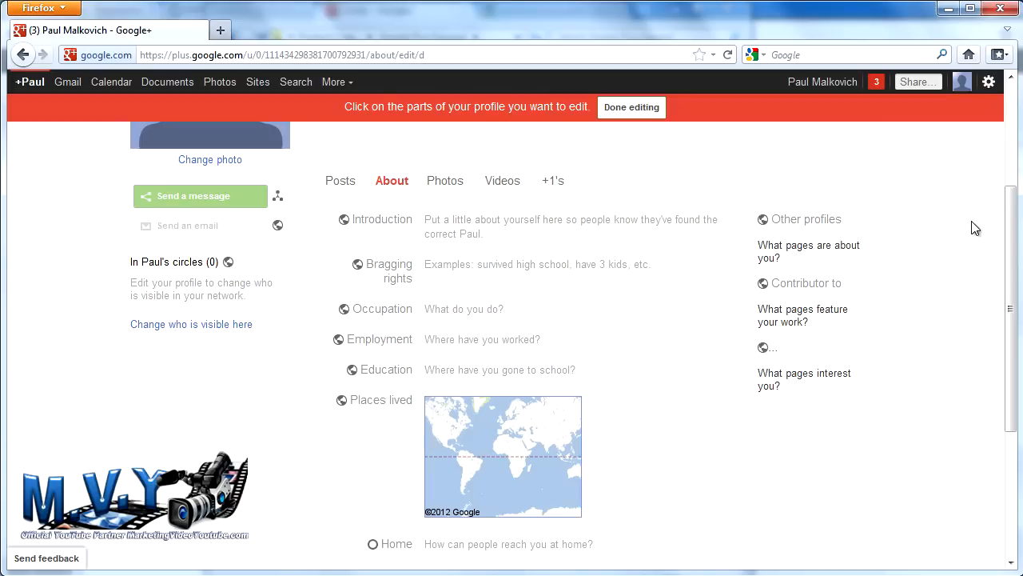
pyautogui.scroll(-3)
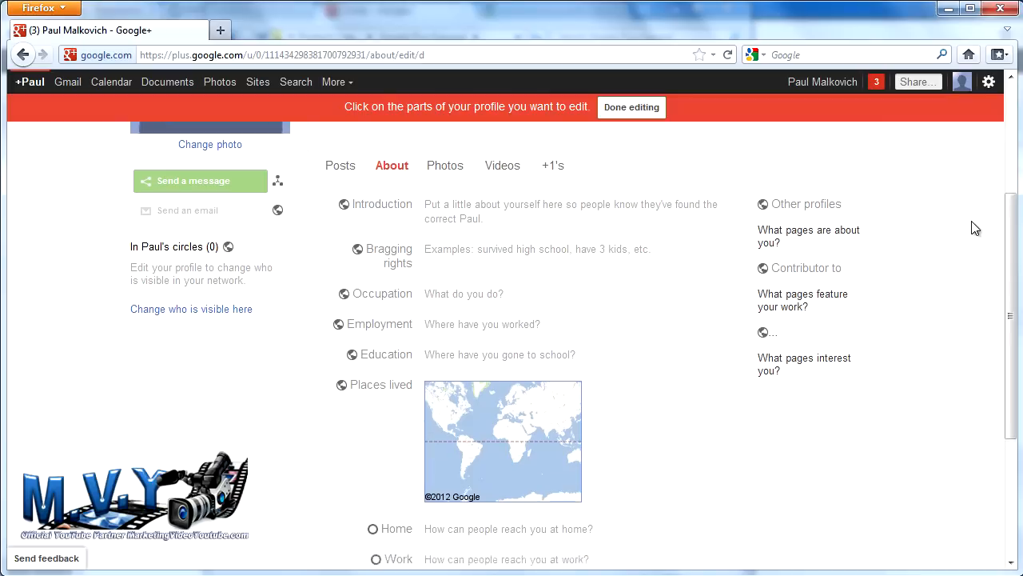
pyautogui.scroll(-3)
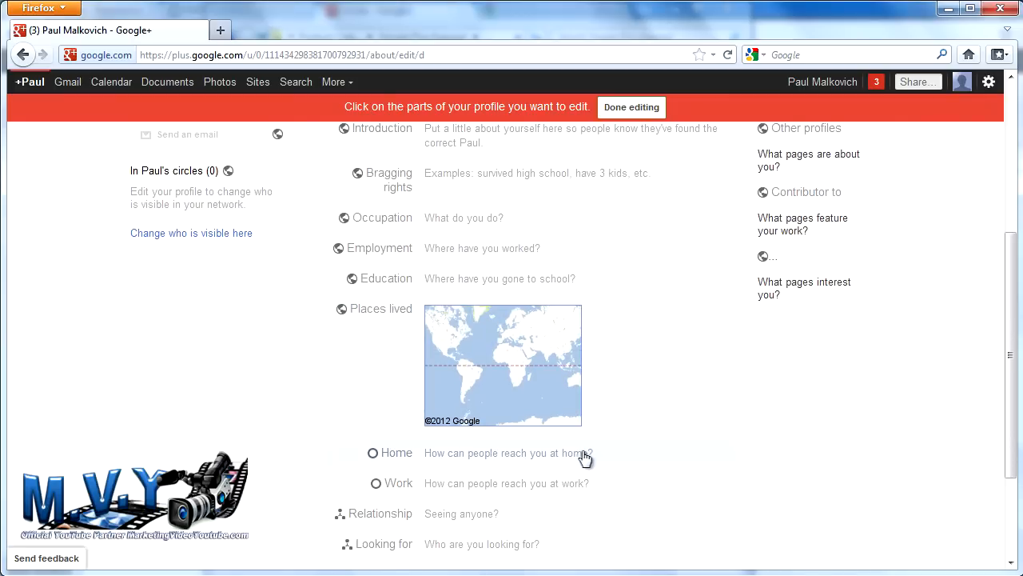
pyautogui.scroll(-3)
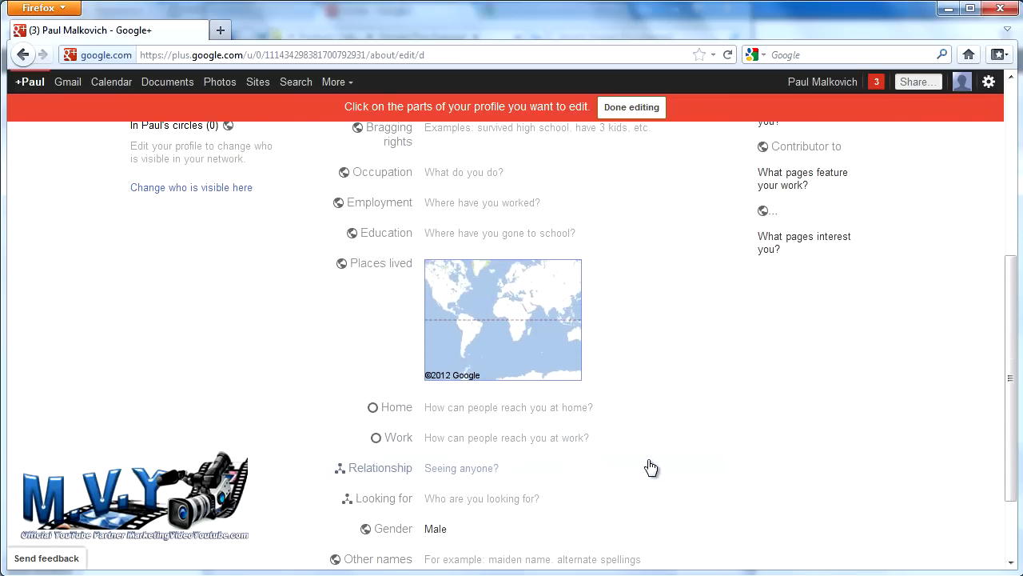
pyautogui.scroll(-3)
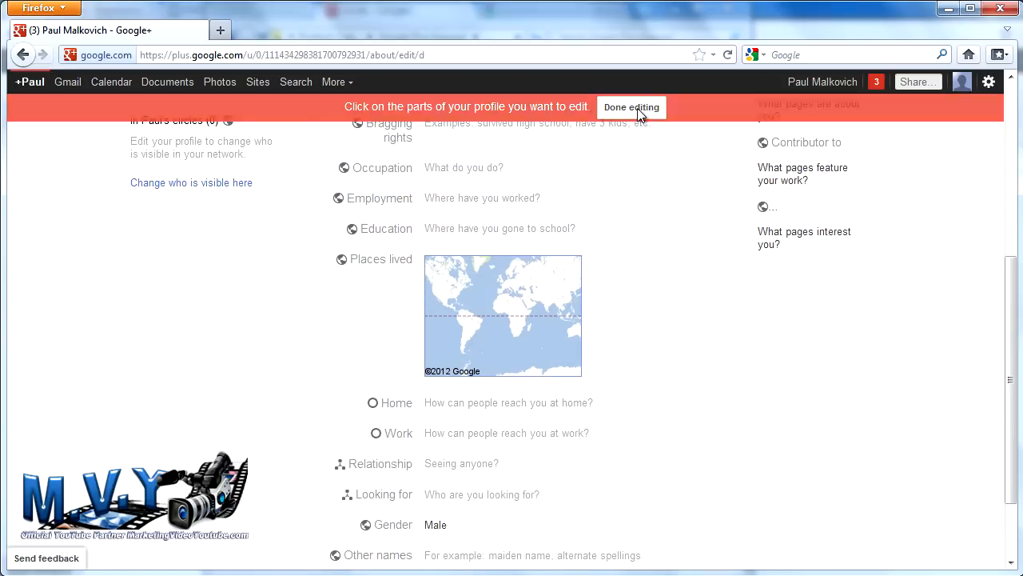
# Step: Finish editing to save the profile, then check the empty Photos and Videos sections
pyautogui.click(632, 107)
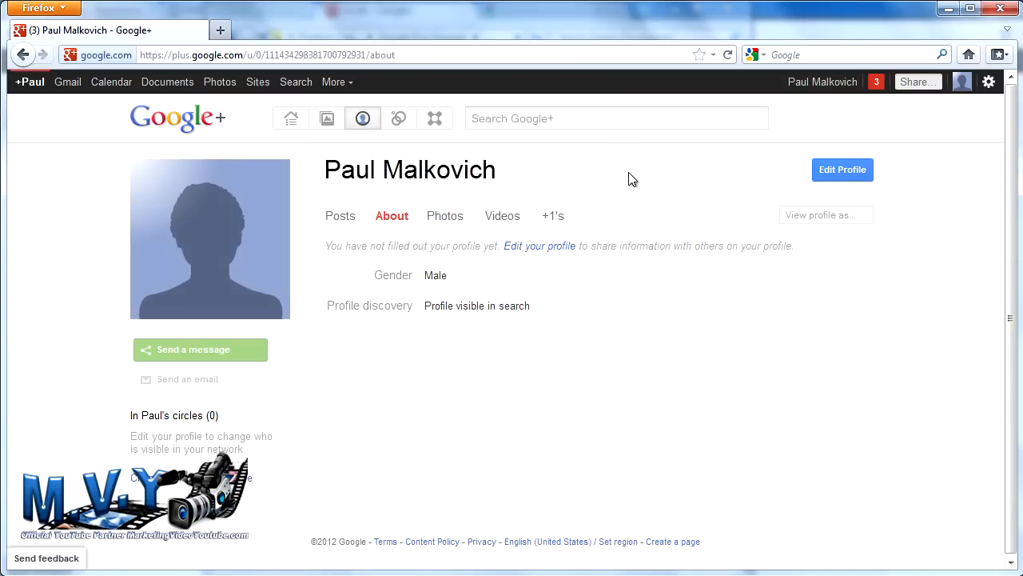
pyautogui.moveTo(557, 182)
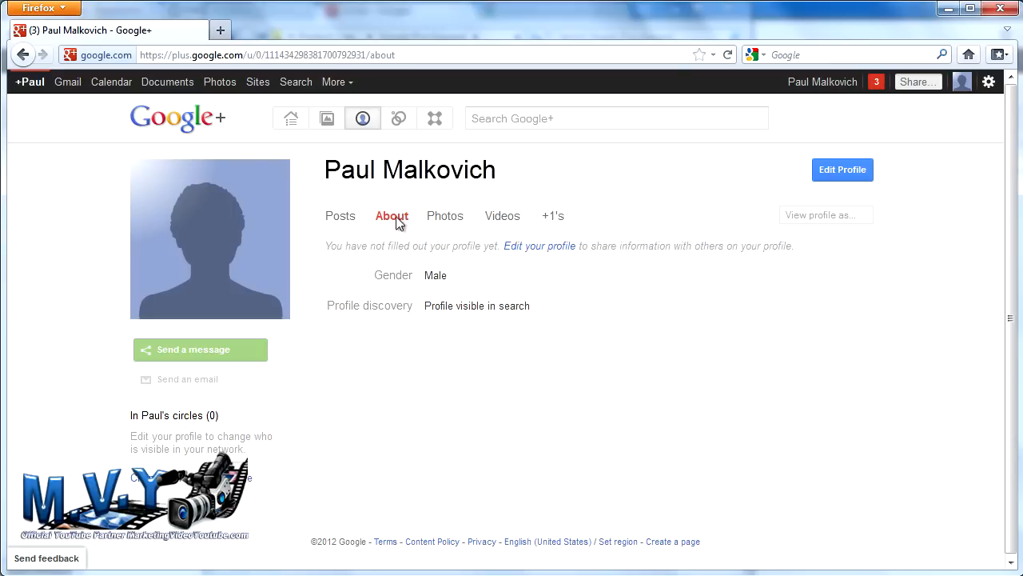
pyautogui.click(444, 214)
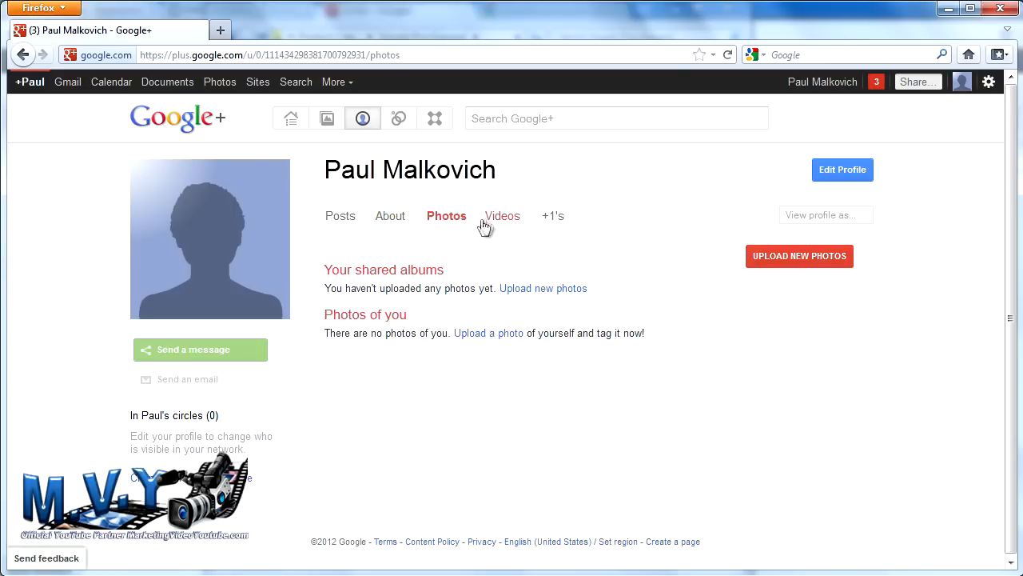
pyautogui.click(504, 215)
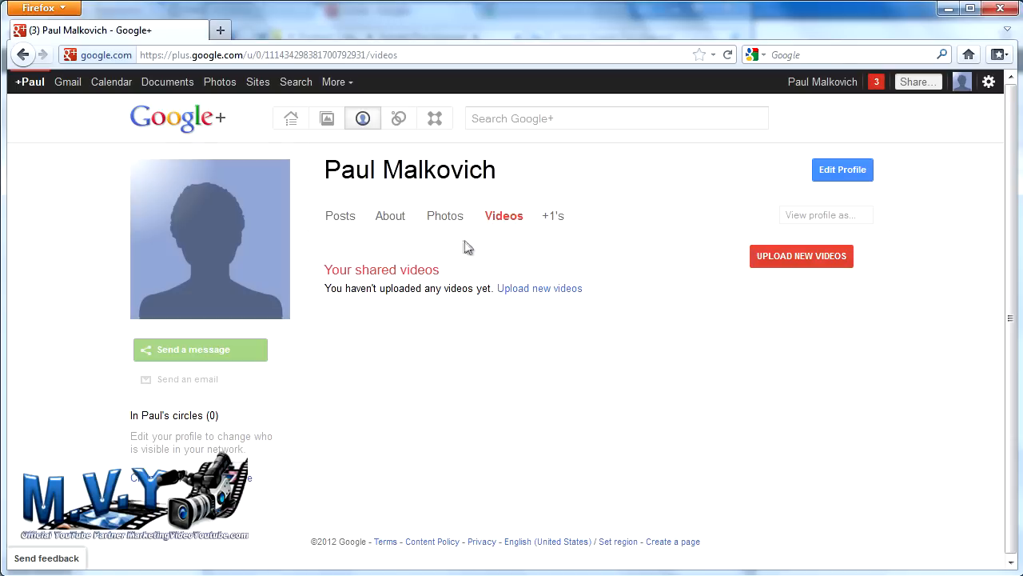
pyautogui.click(444, 214)
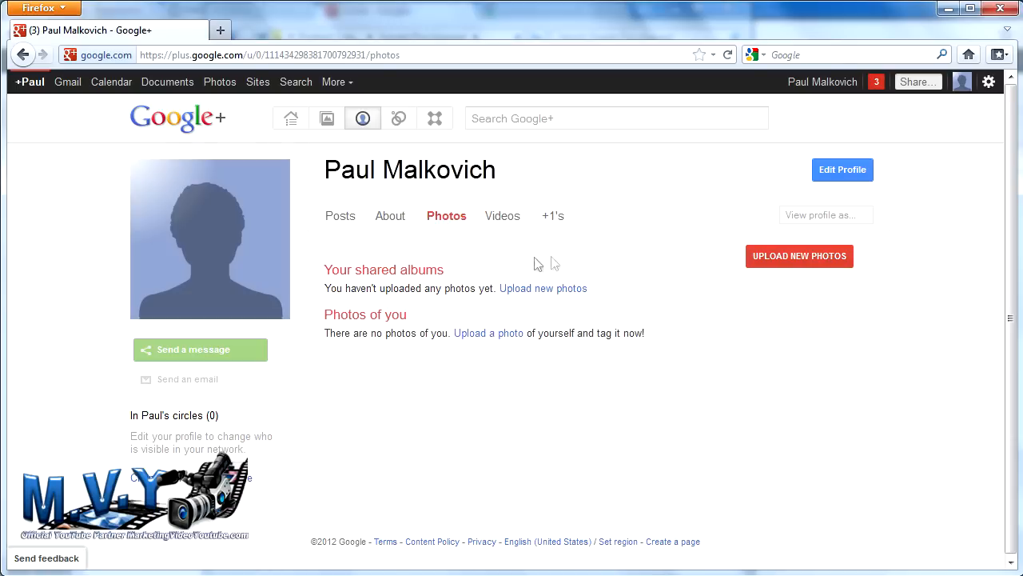
pyautogui.moveTo(636, 274)
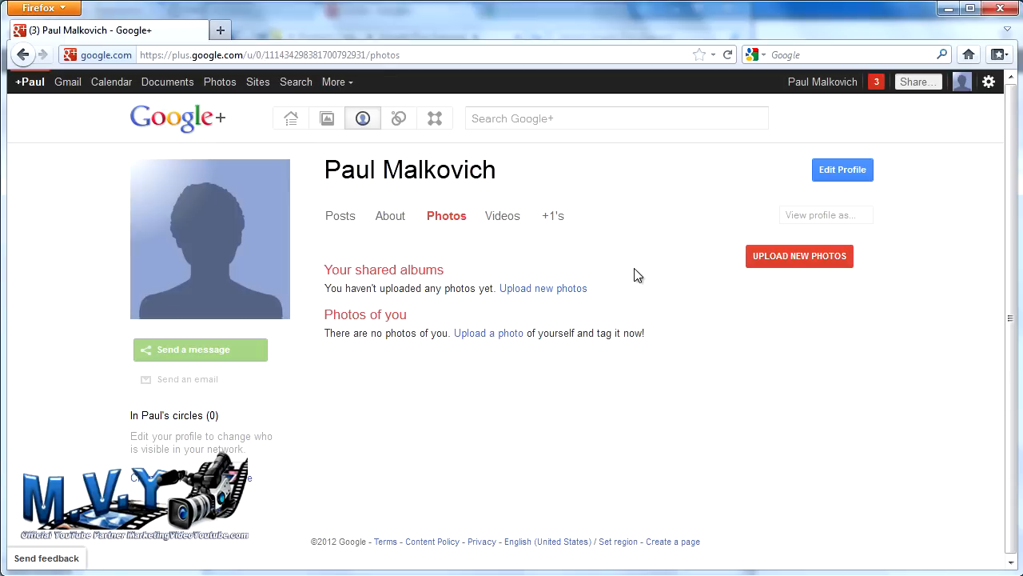
pyautogui.moveTo(558, 240)
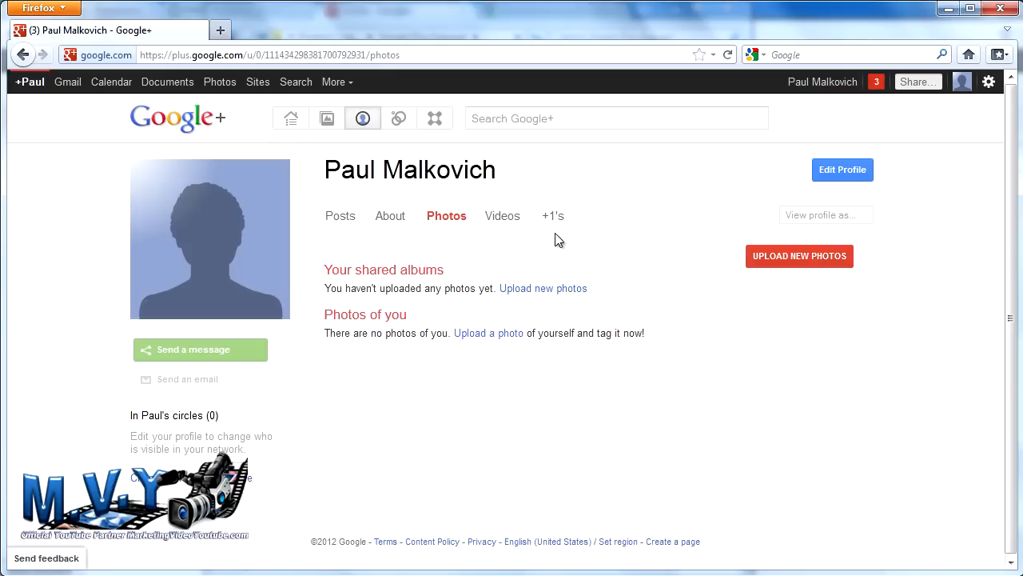
pyautogui.moveTo(555, 231)
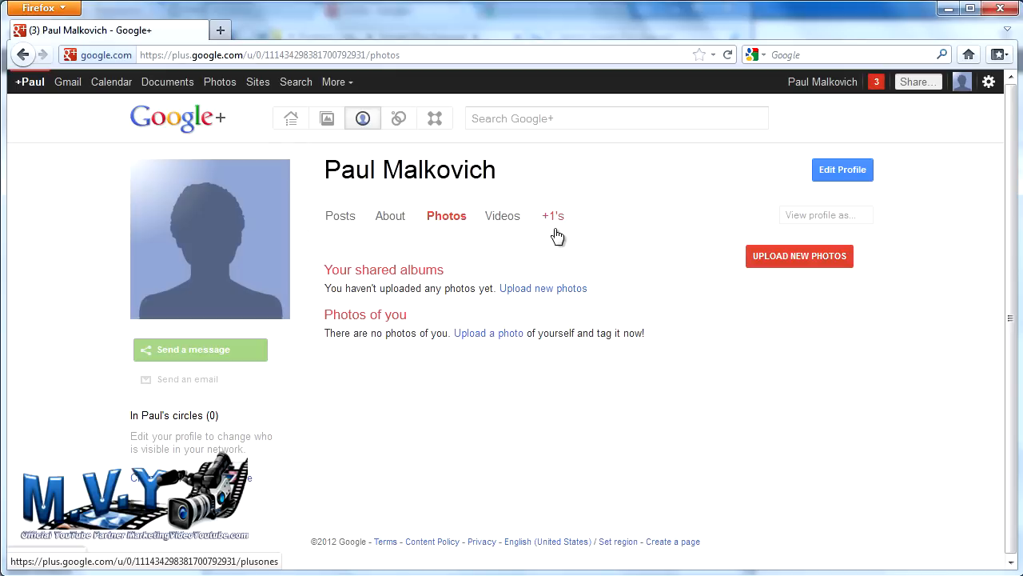
# Step: Show the profile's +1's section, which lists no +1'd items yet
pyautogui.click(553, 214)
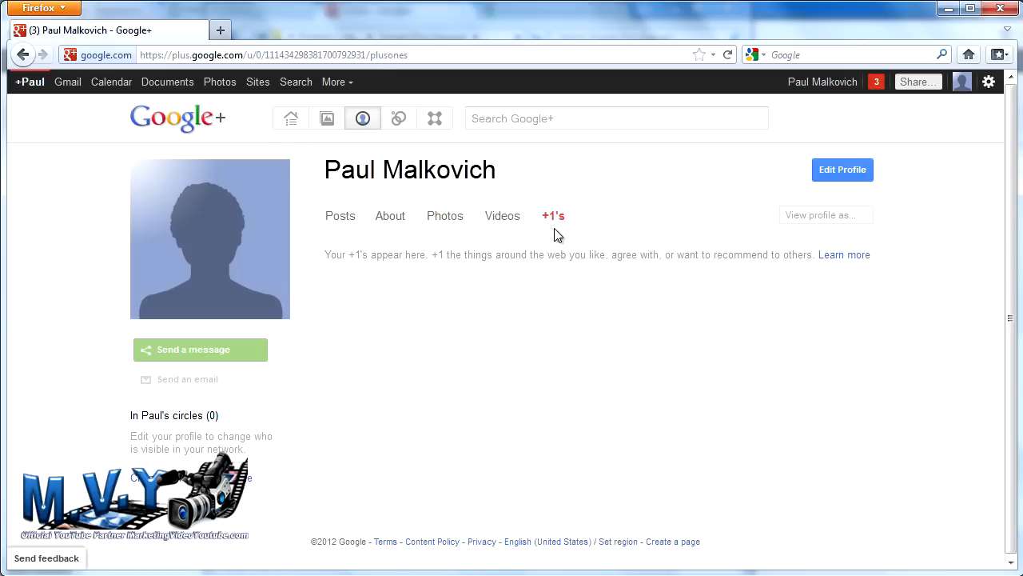
pyautogui.moveTo(714, 340)
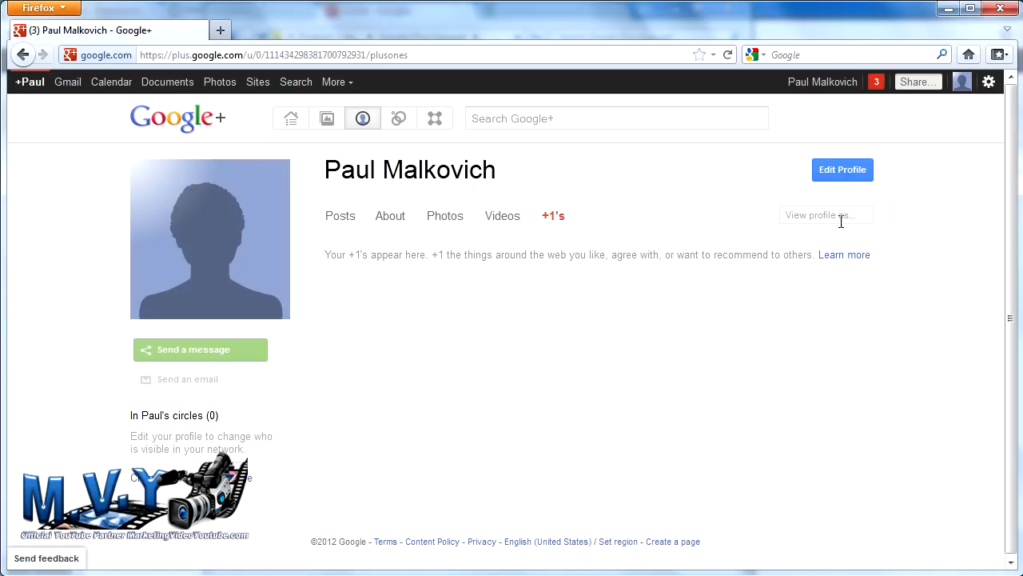
pyautogui.moveTo(879, 230)
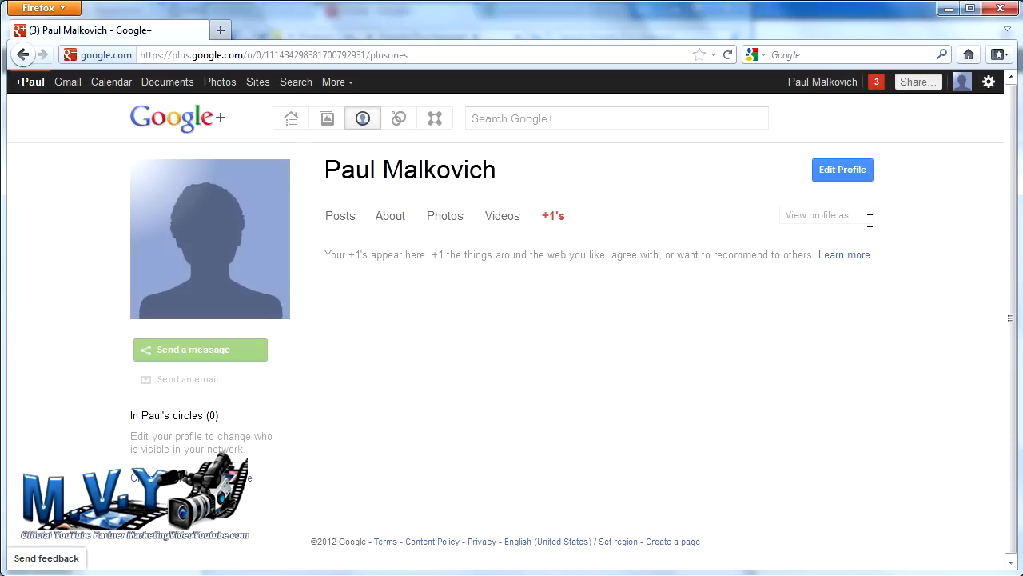
pyautogui.moveTo(870, 217)
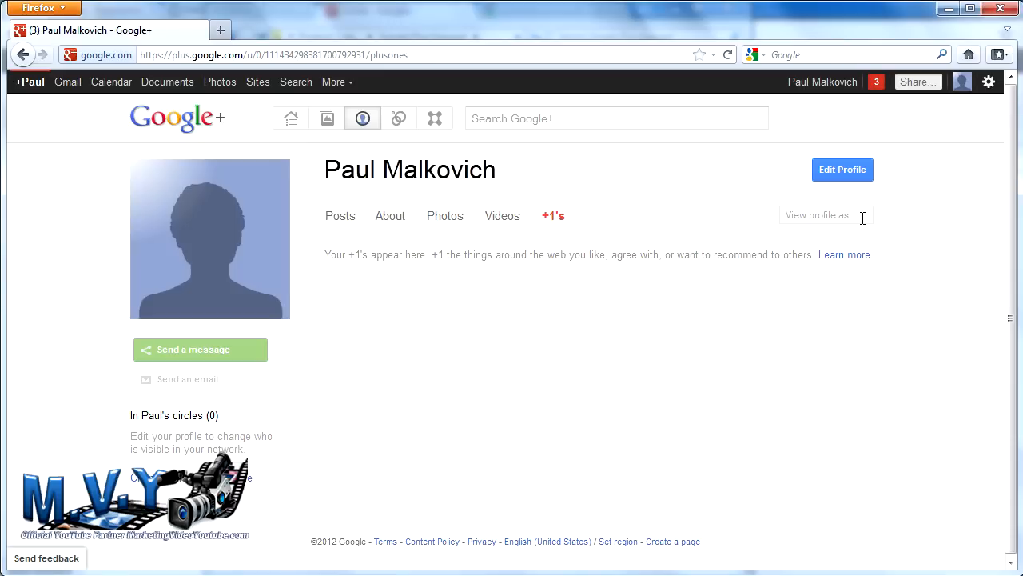
# Step: View the profile as Public and check its Photos, Videos and About sections, About showing only gender
pyautogui.click(823, 216)
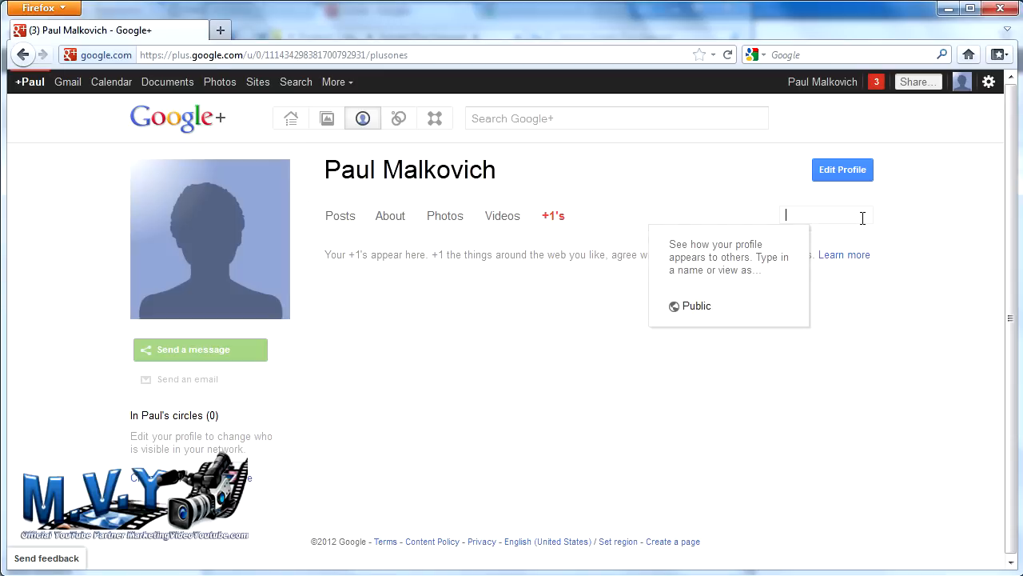
pyautogui.moveTo(883, 237)
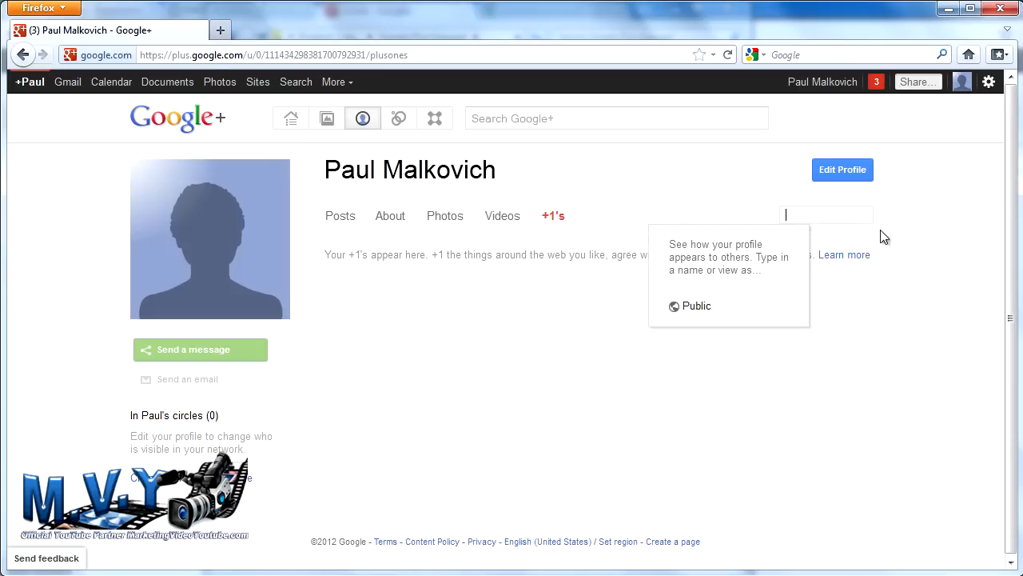
pyautogui.moveTo(793, 239)
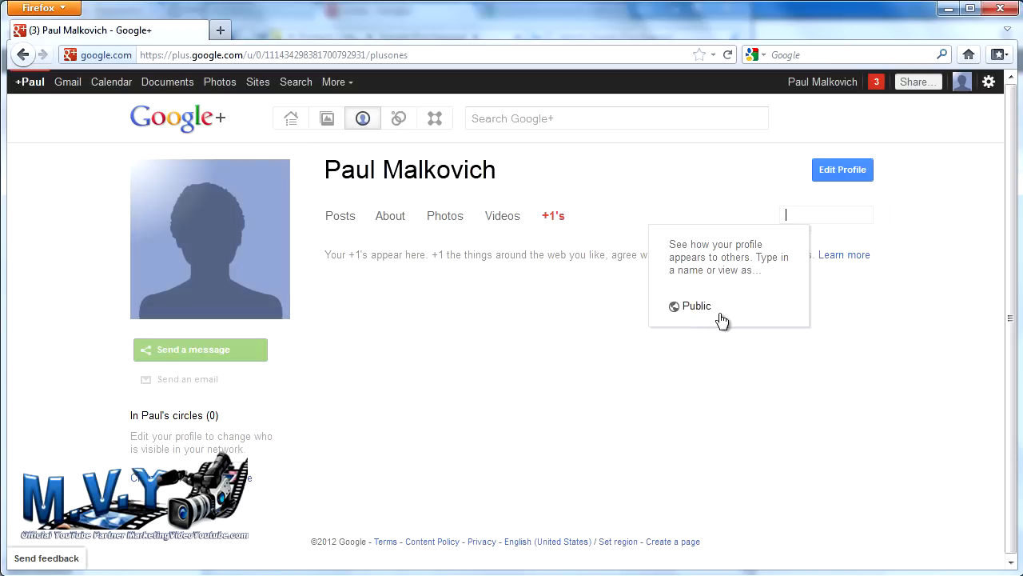
pyautogui.click(690, 307)
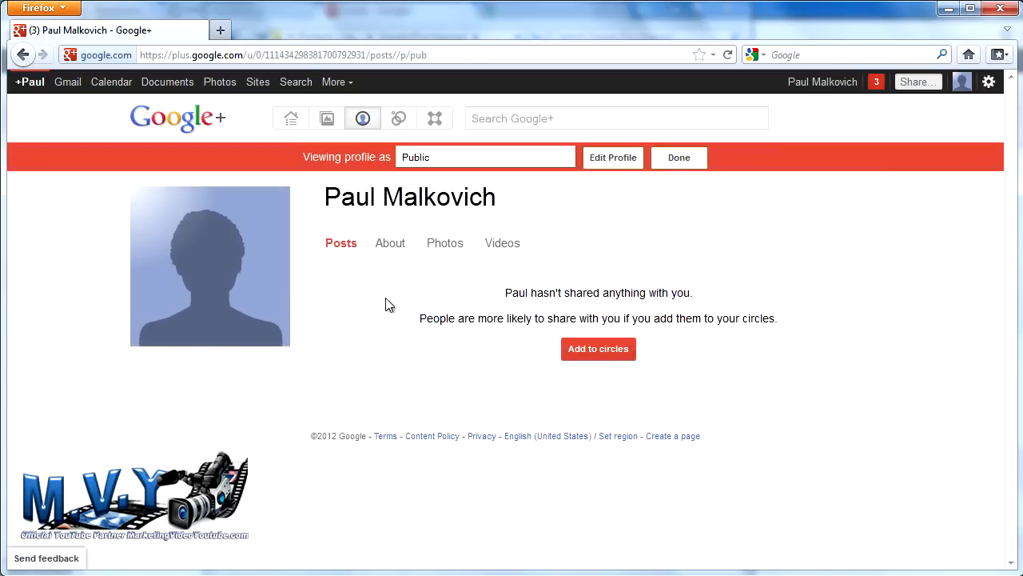
pyautogui.moveTo(344, 275)
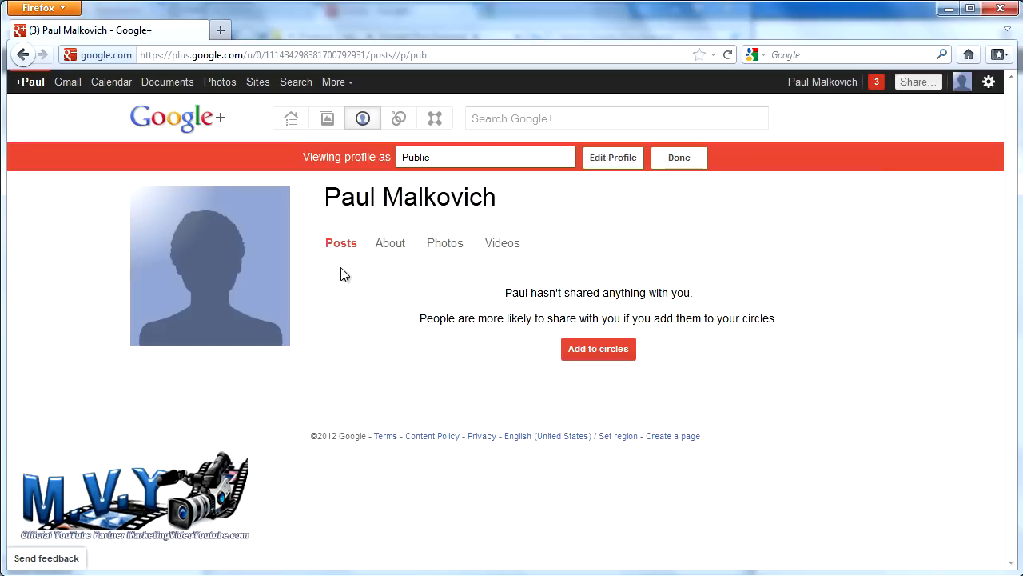
pyautogui.moveTo(390, 250)
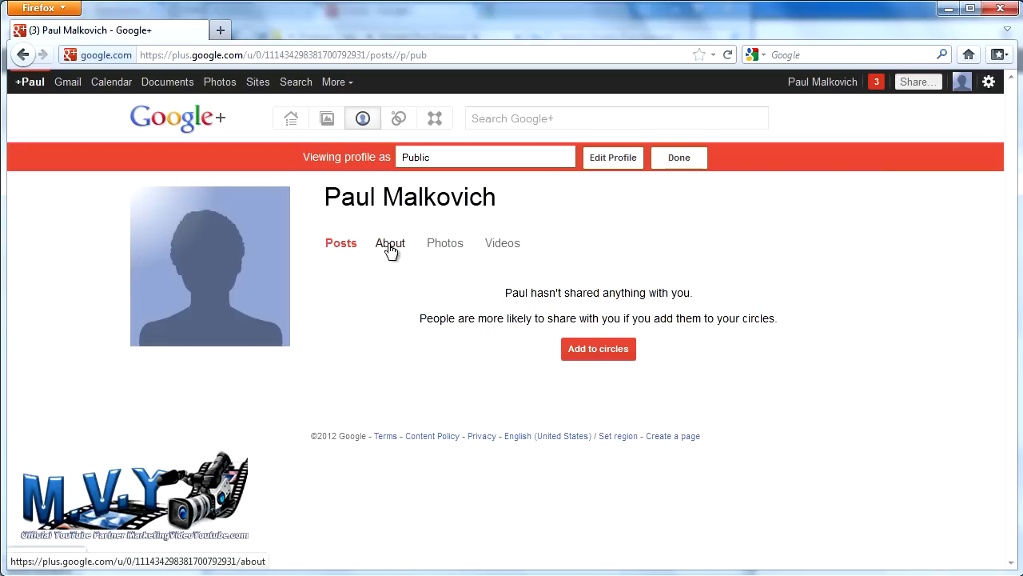
pyautogui.click(444, 243)
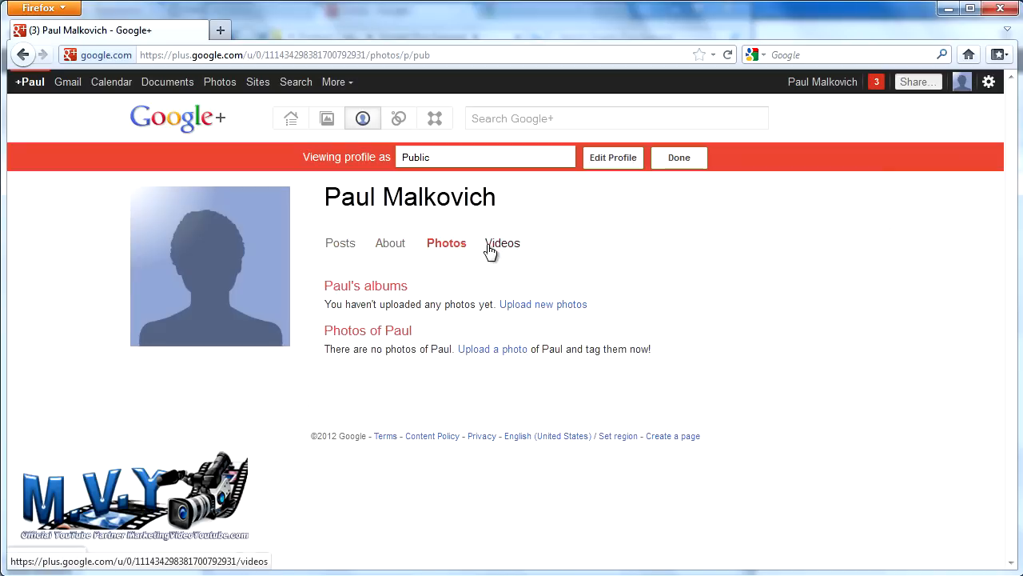
pyautogui.click(340, 243)
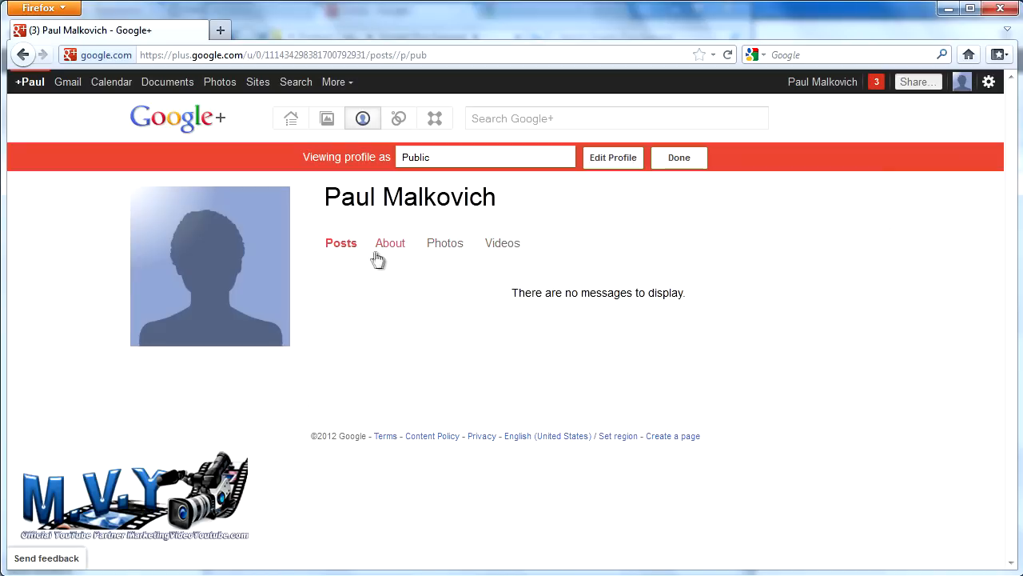
pyautogui.click(390, 243)
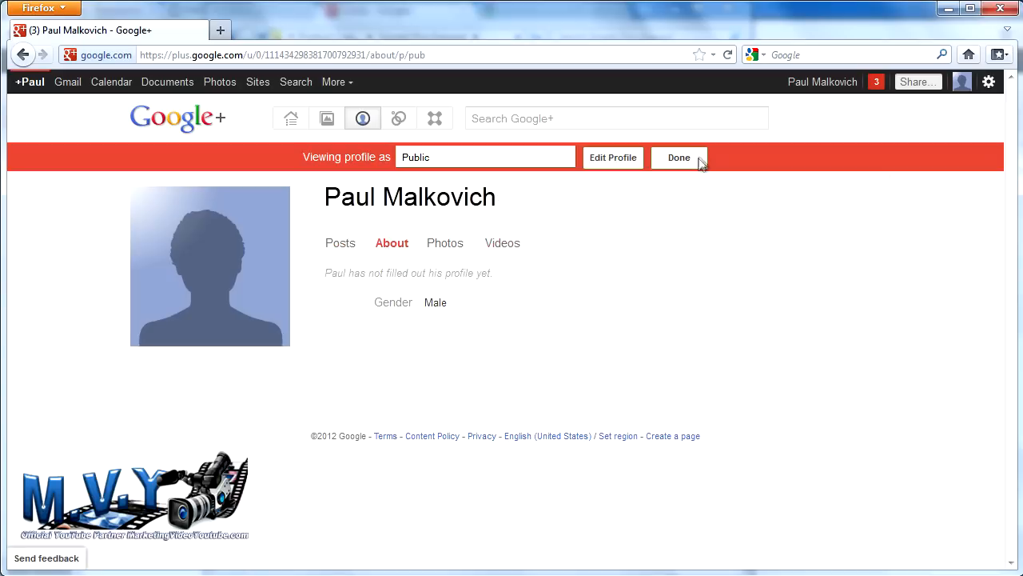
# Step: Exit the public preview back to the owner view of the About page
pyautogui.click(678, 159)
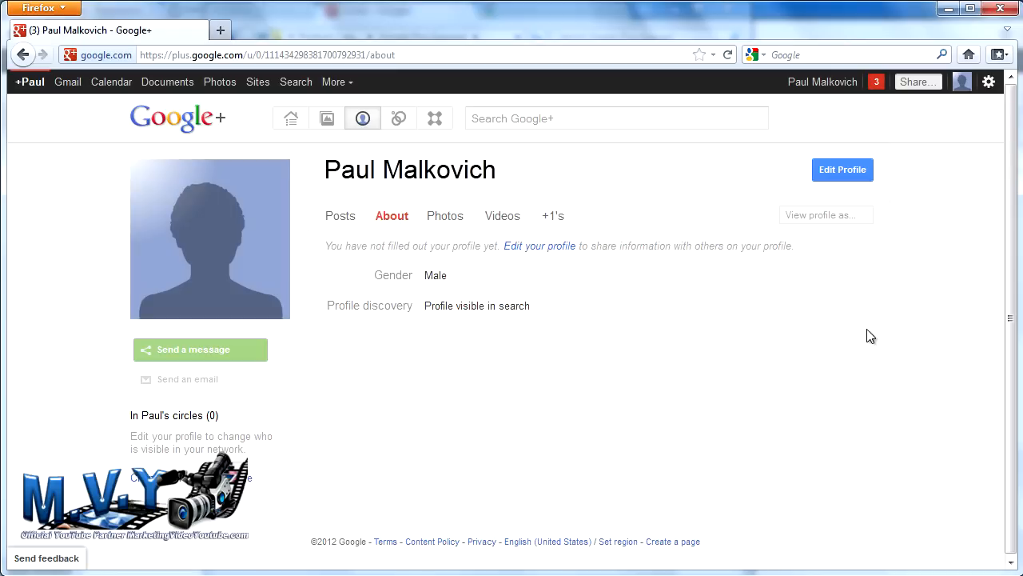
pyautogui.click(843, 169)
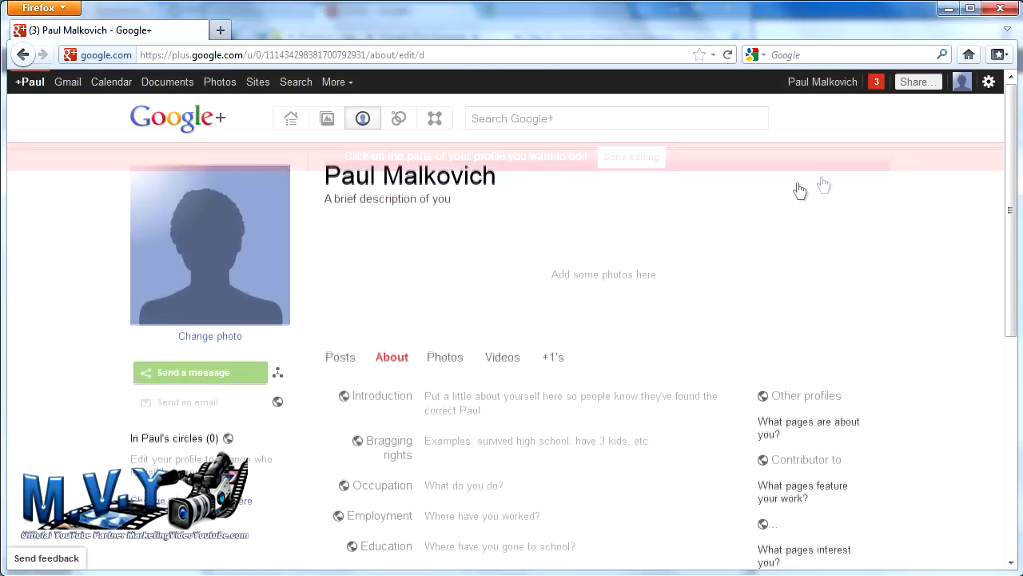
pyautogui.scroll(-3)
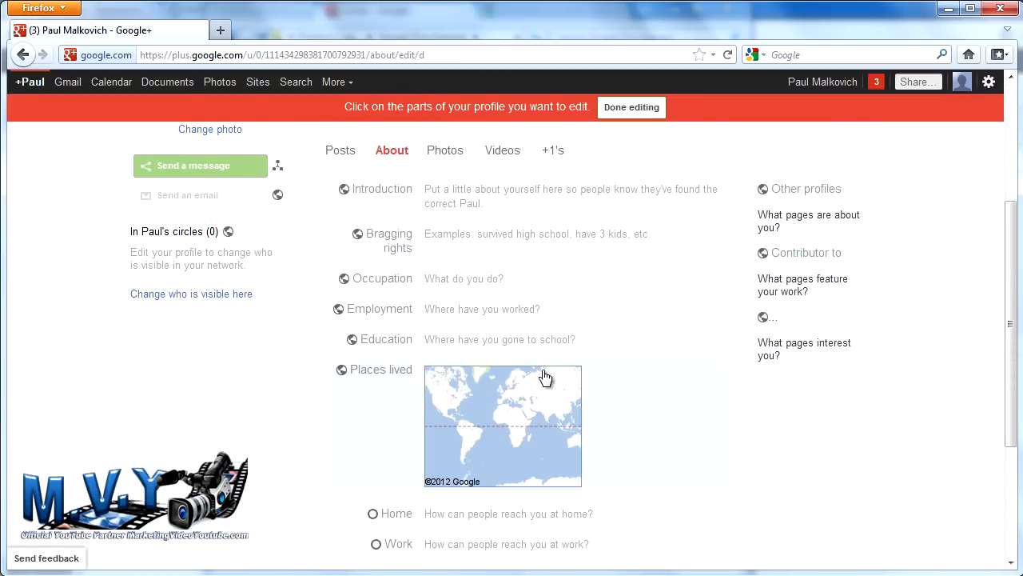
pyautogui.scroll(-3)
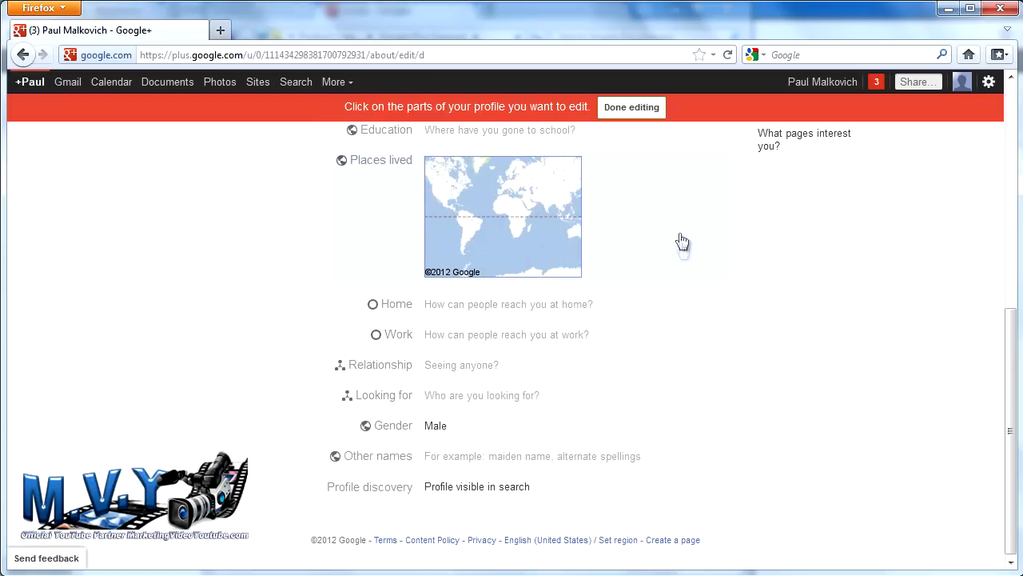
pyautogui.click(632, 107)
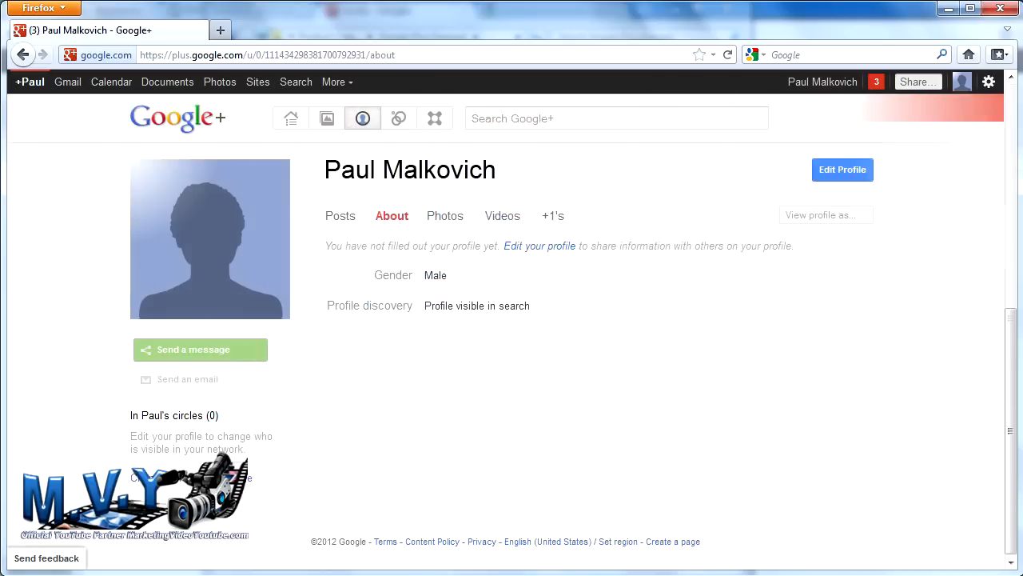